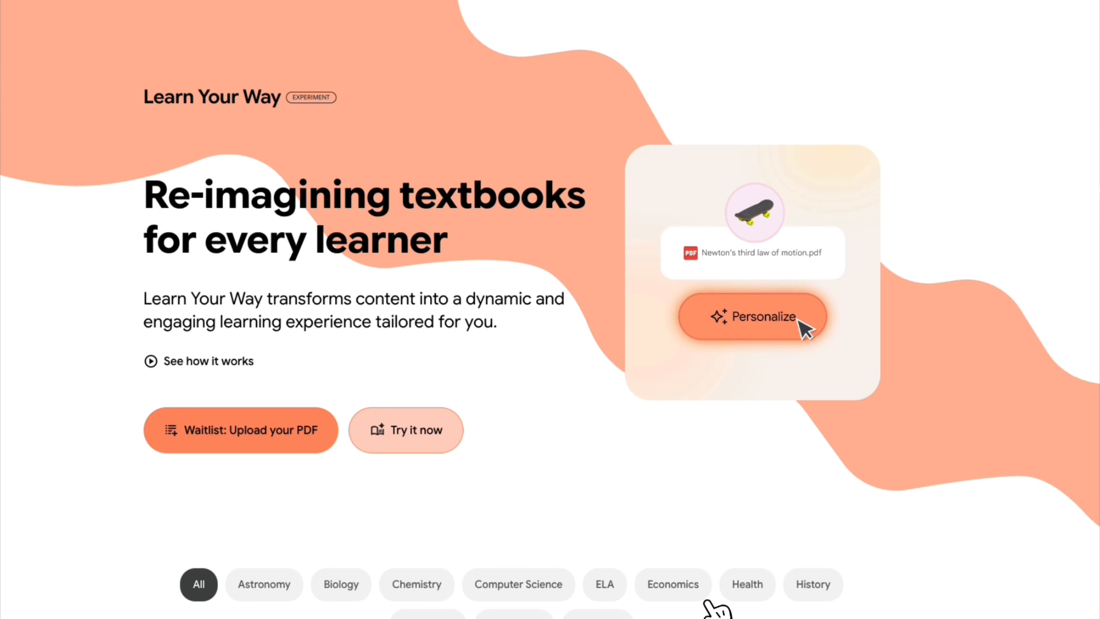
Step: Open the economic systems lesson in Immersive Text and reach the Traditional Economy figure
click(755, 319)
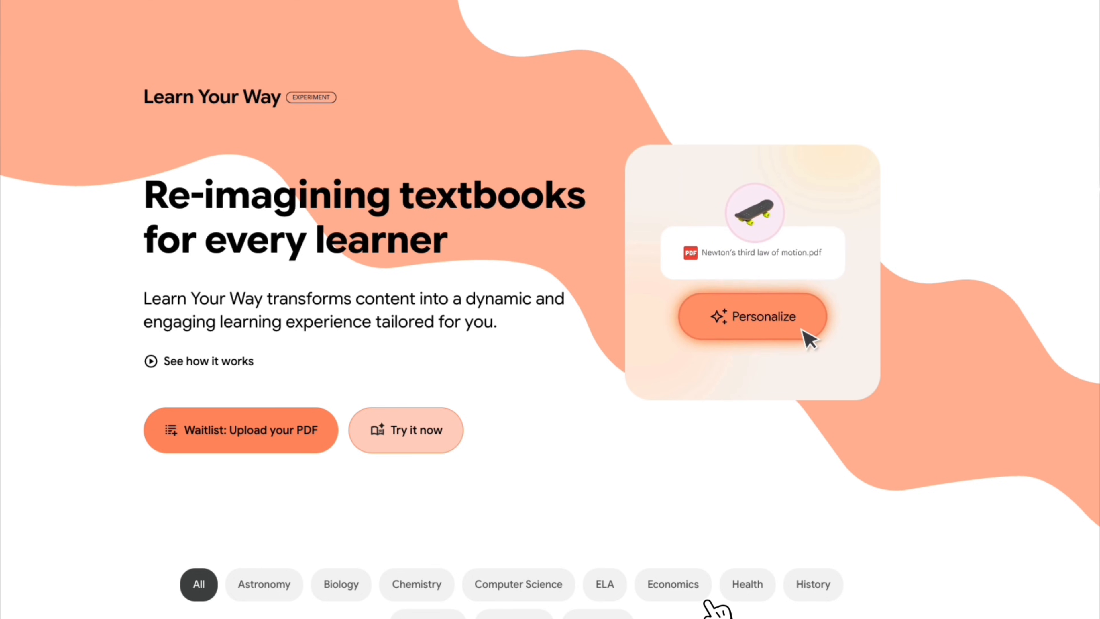
click(754, 316)
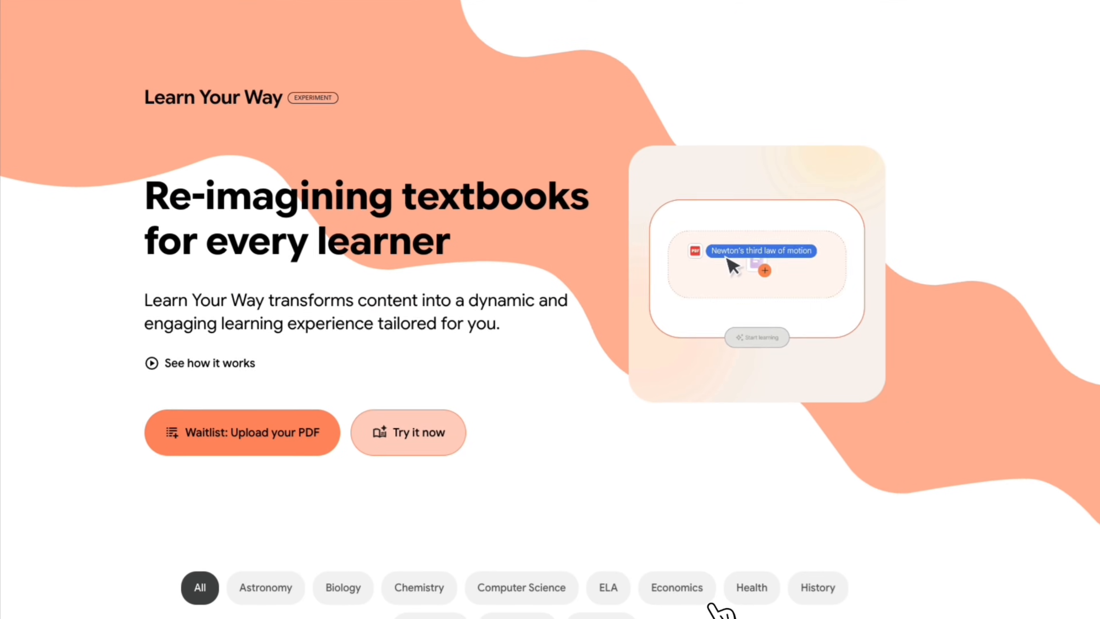
click(676, 588)
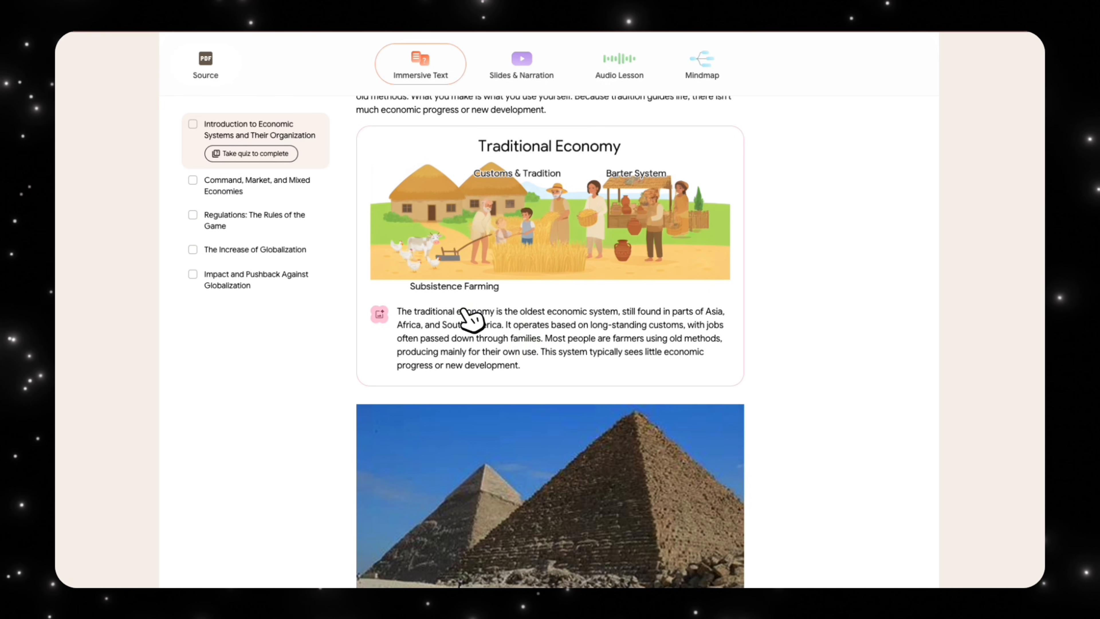
mouse_move(700, 340)
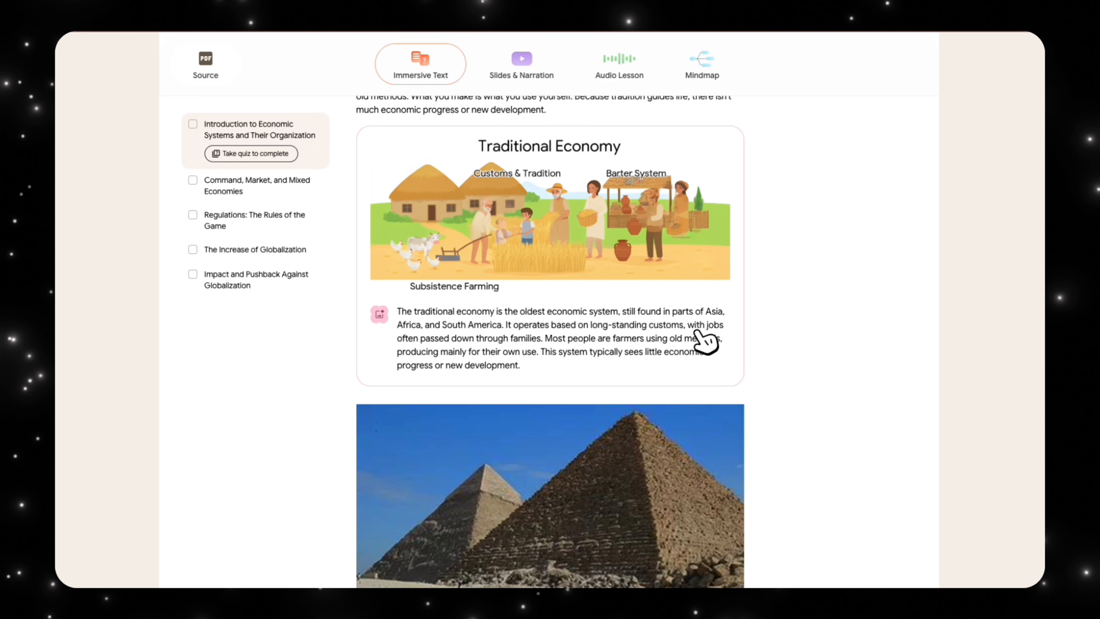
mouse_move(585, 357)
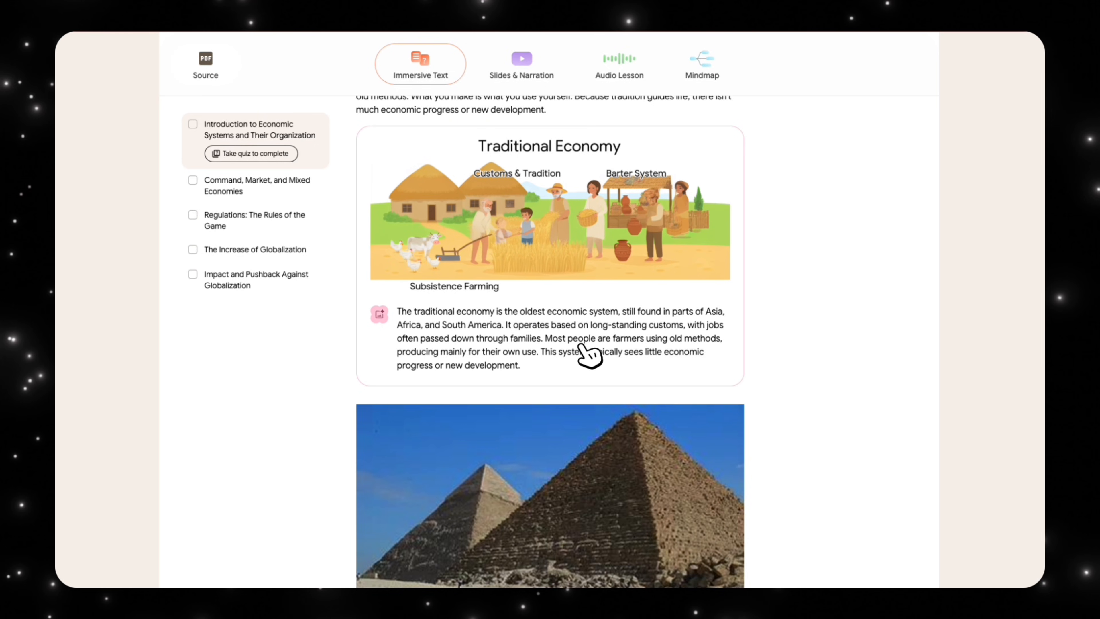
click(619, 60)
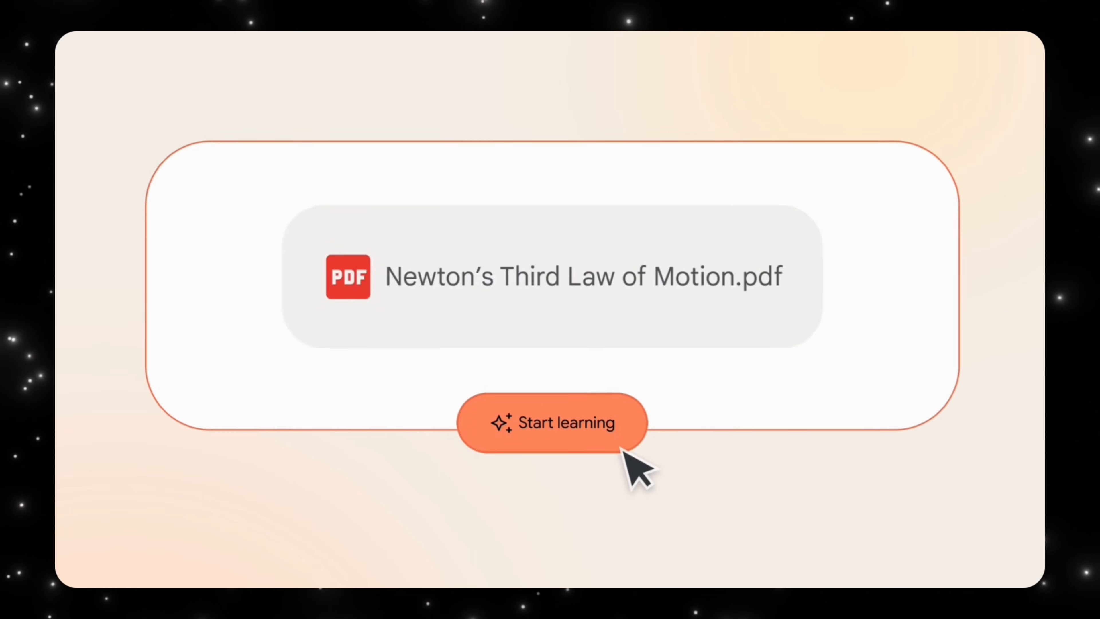
Step: Watch the Newton's Third Law demo across text, slides and audio views, then return to the home page
click(551, 422)
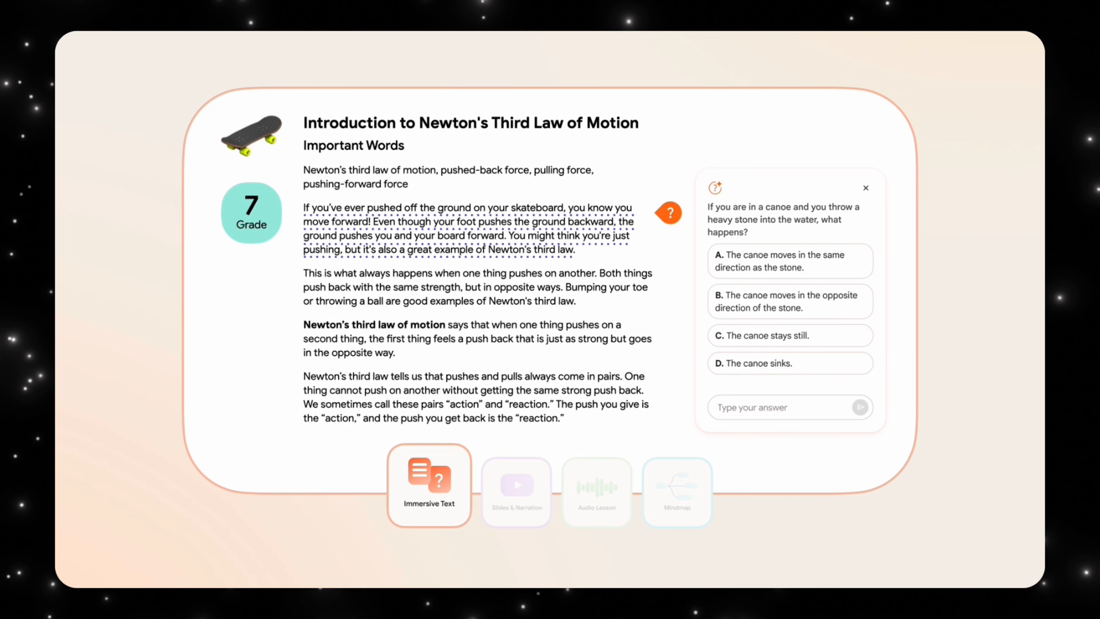
click(517, 485)
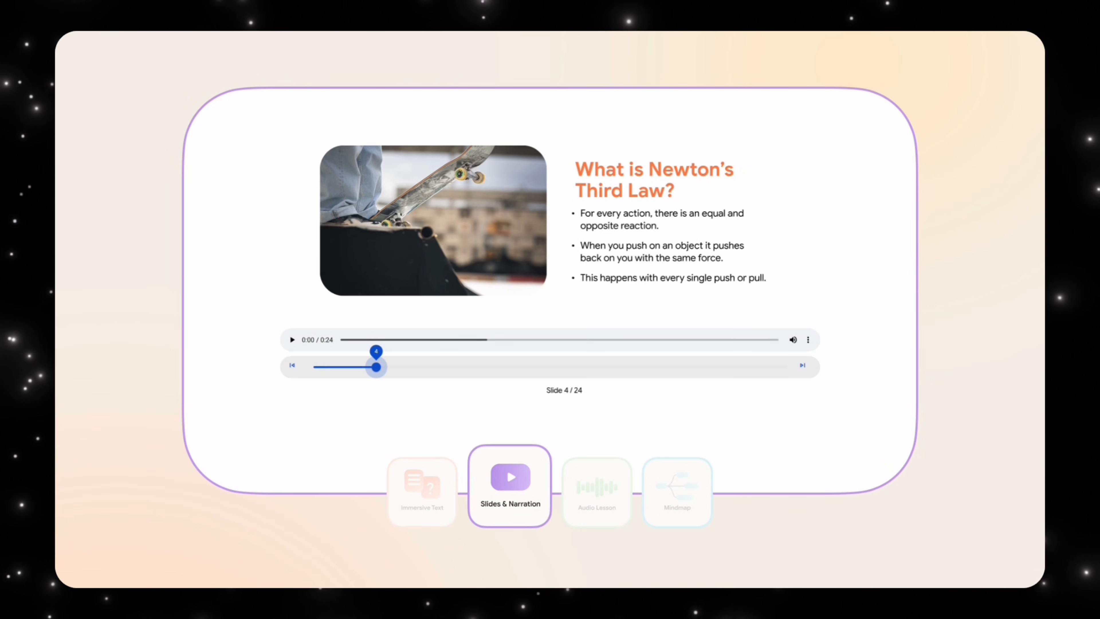
click(596, 491)
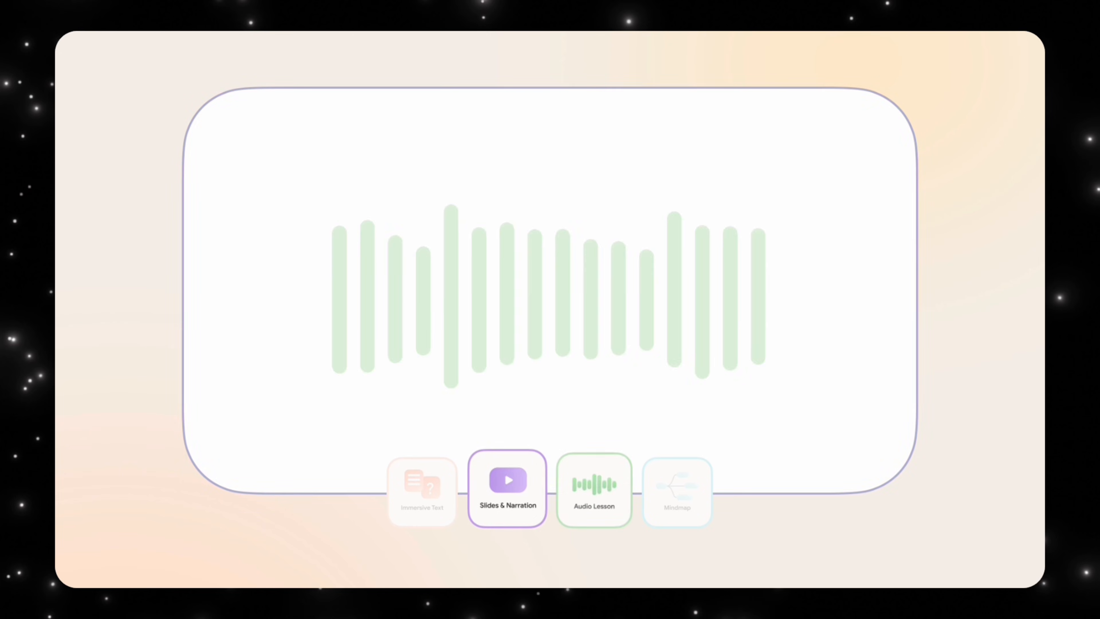
click(594, 490)
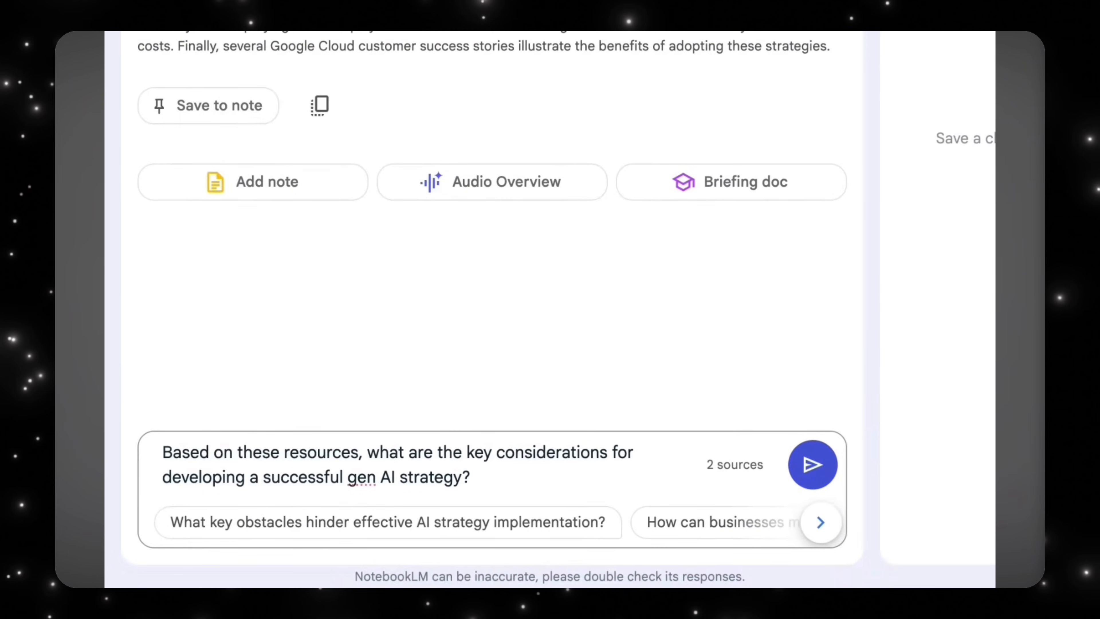
click(813, 466)
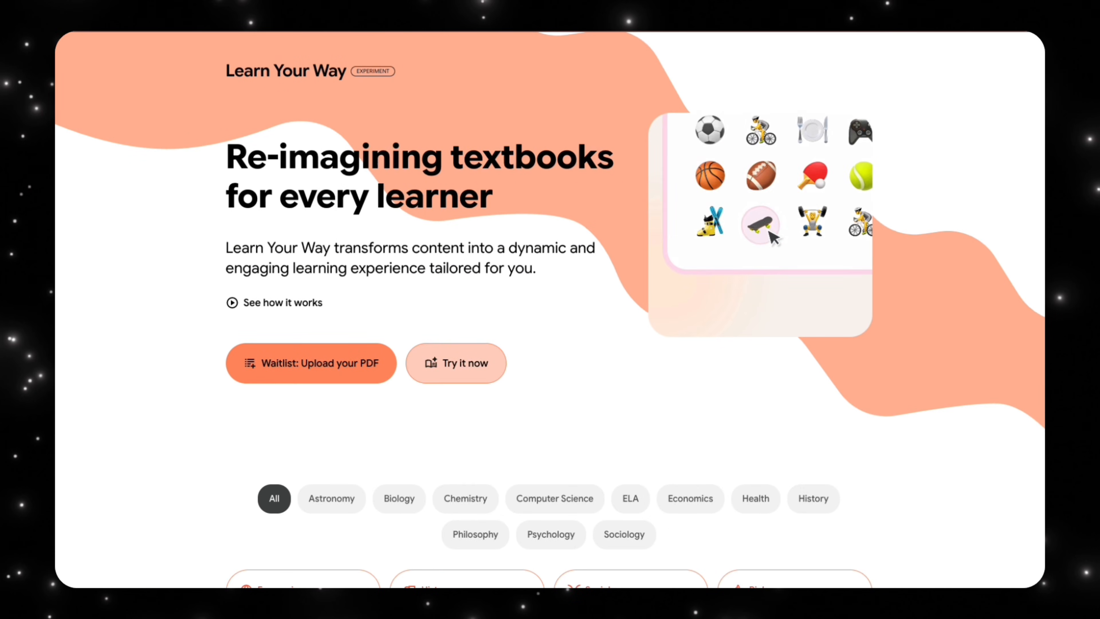
Step: Filter lessons to Economics and open the Economic Systems overview as a high school learner
scroll(down, 3)
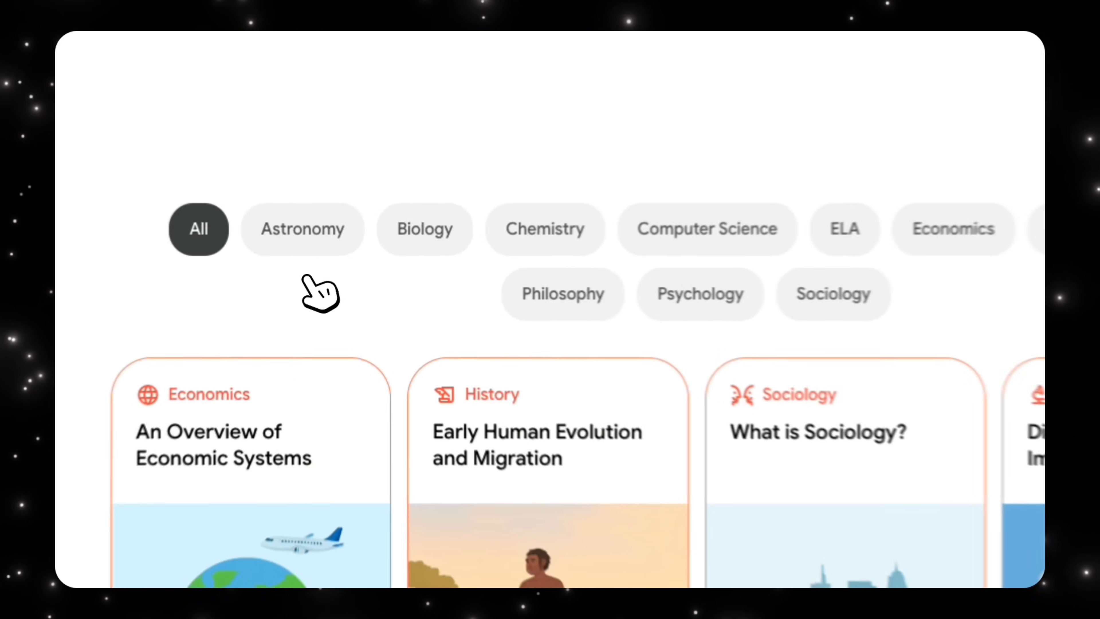
click(546, 229)
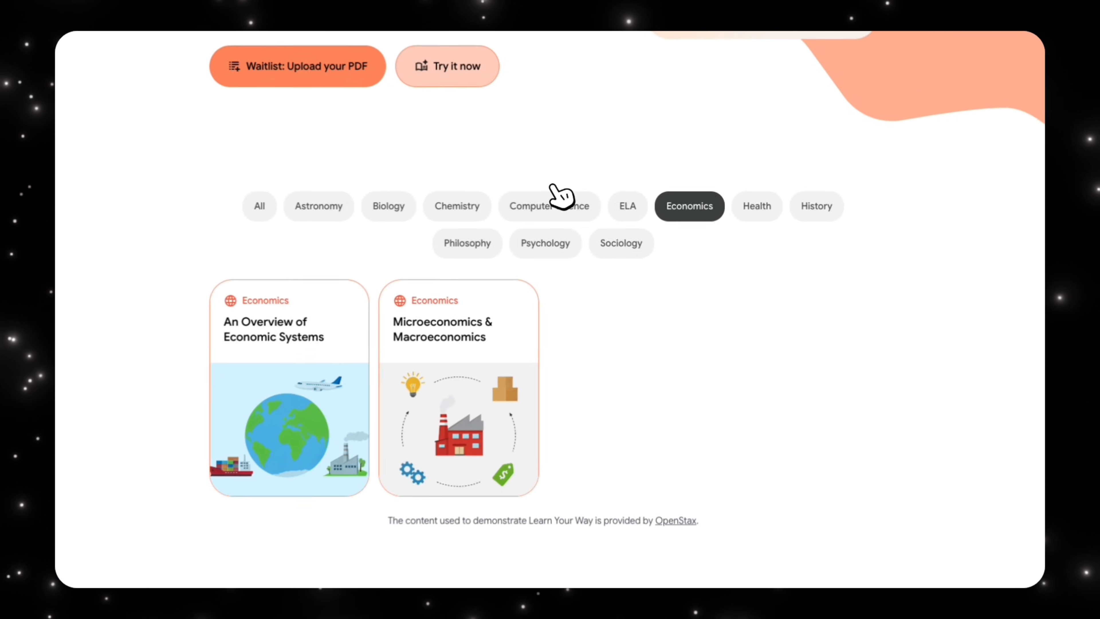
scroll(down, 3)
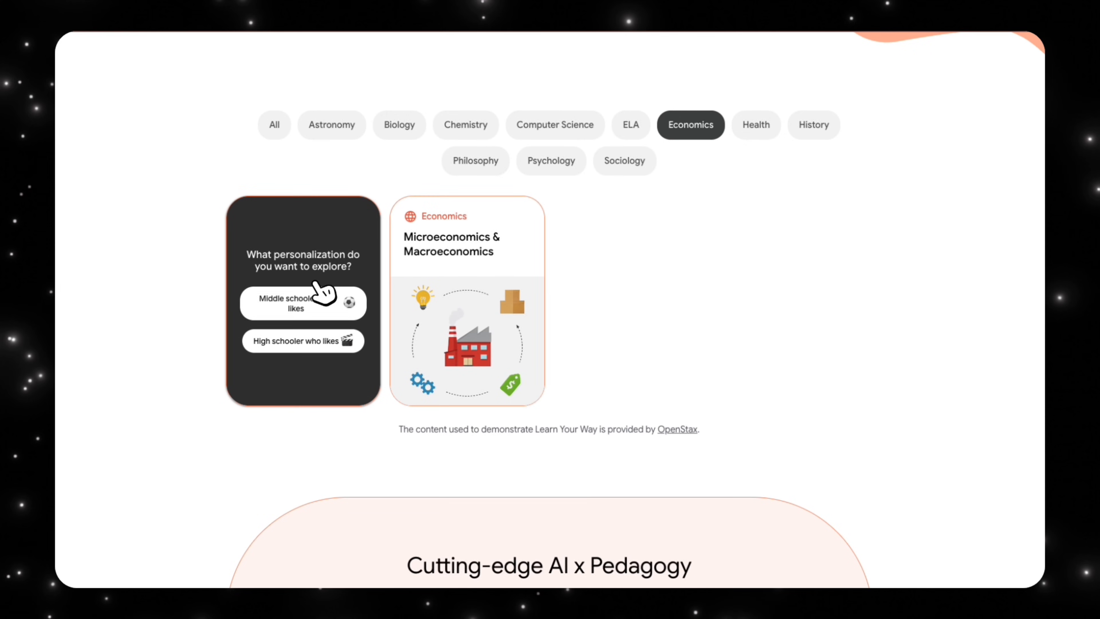
mouse_move(356, 284)
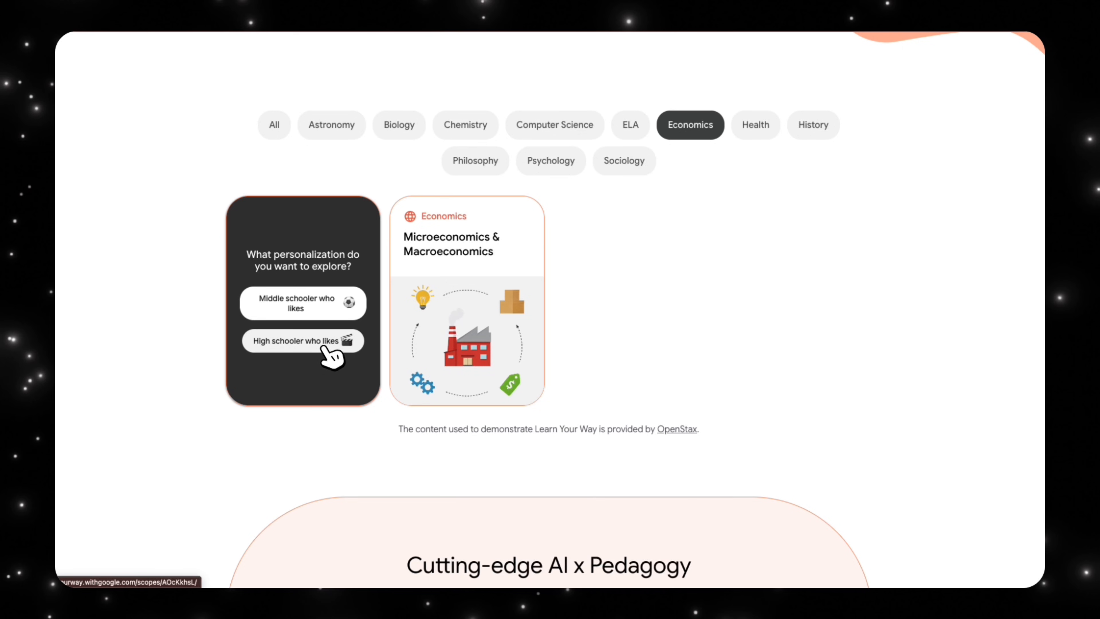
click(302, 349)
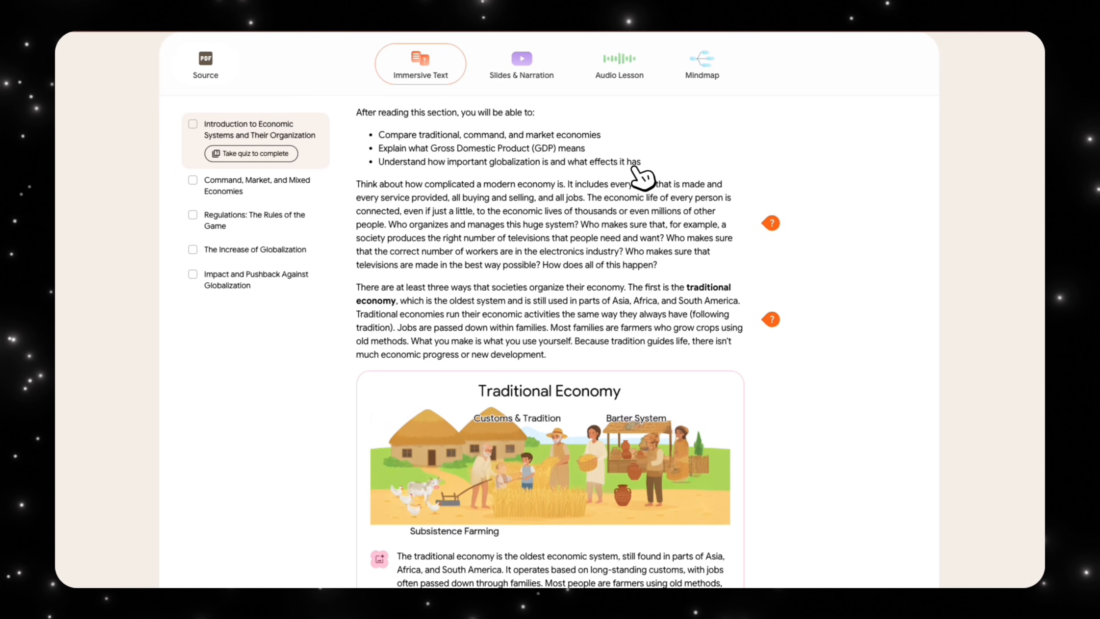
Step: Read past the Traditional Economy and Command Economy: Ancient Egypt figures to the quiz card
scroll(down, 3)
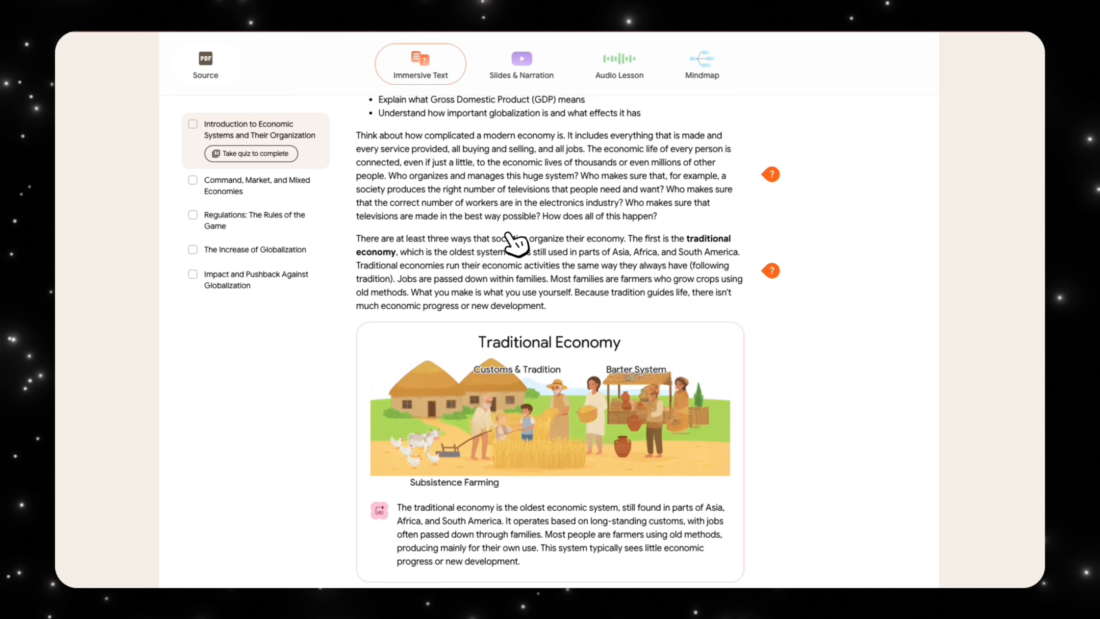
scroll(down, 3)
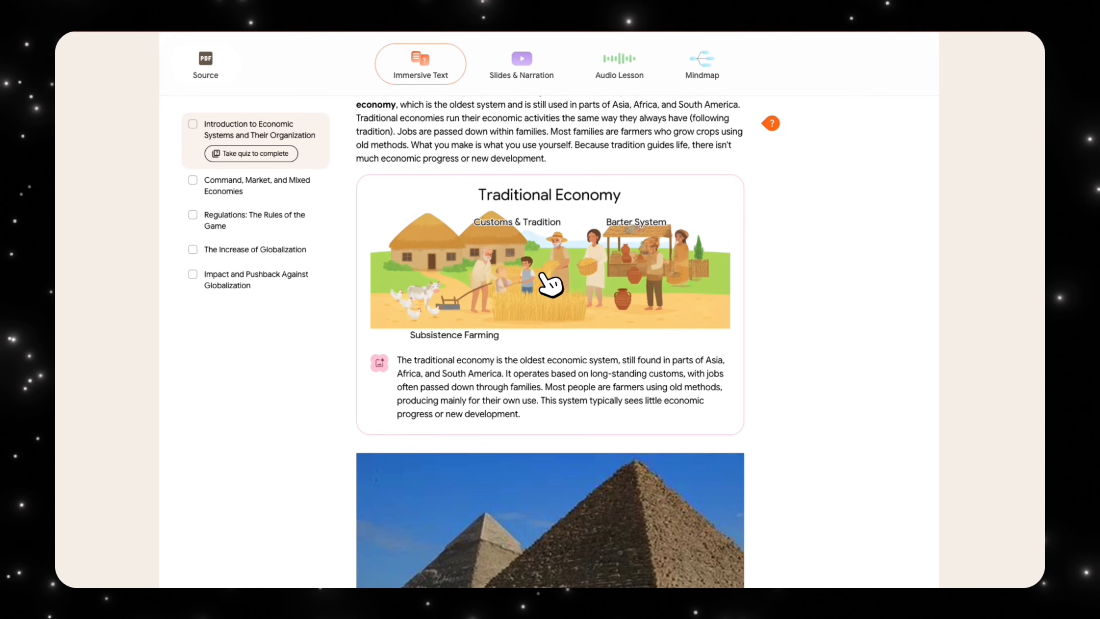
mouse_move(501, 251)
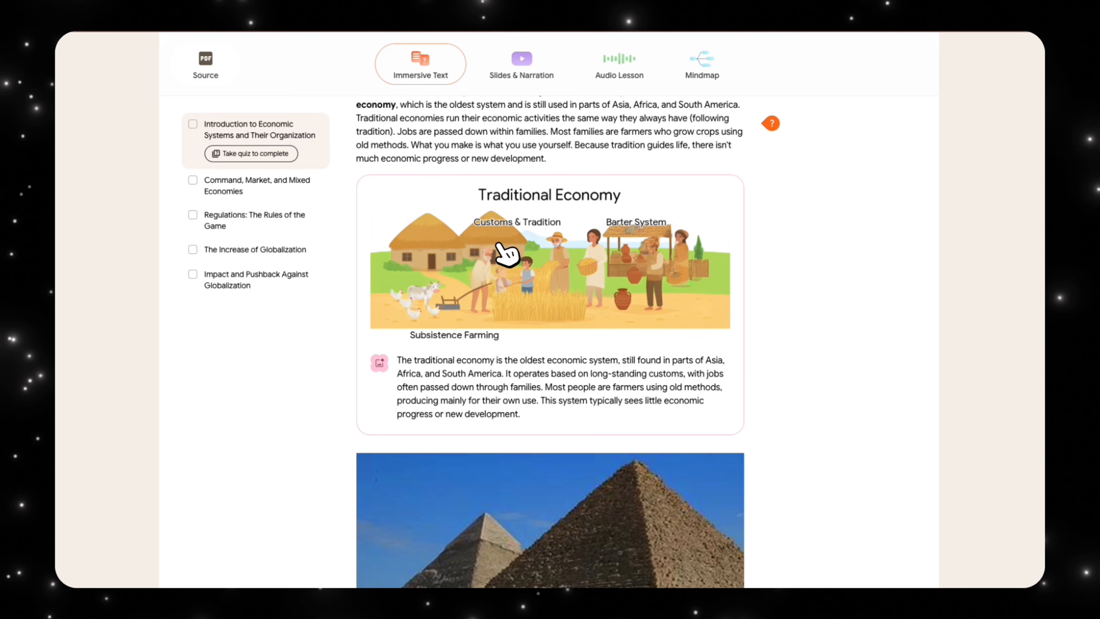
scroll(down, 3)
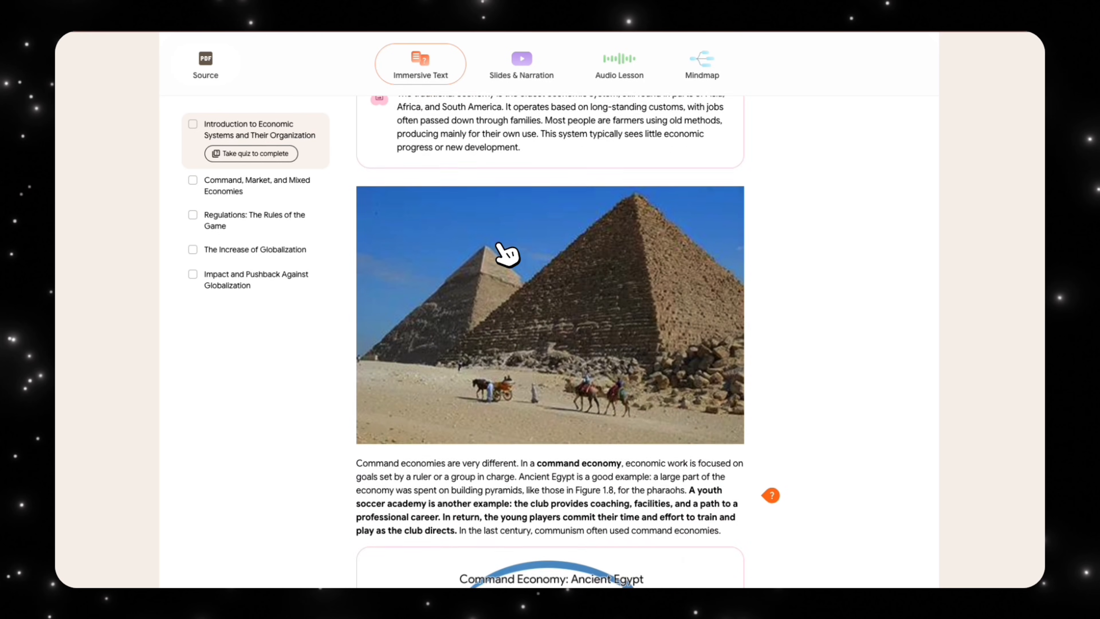
scroll(down, 3)
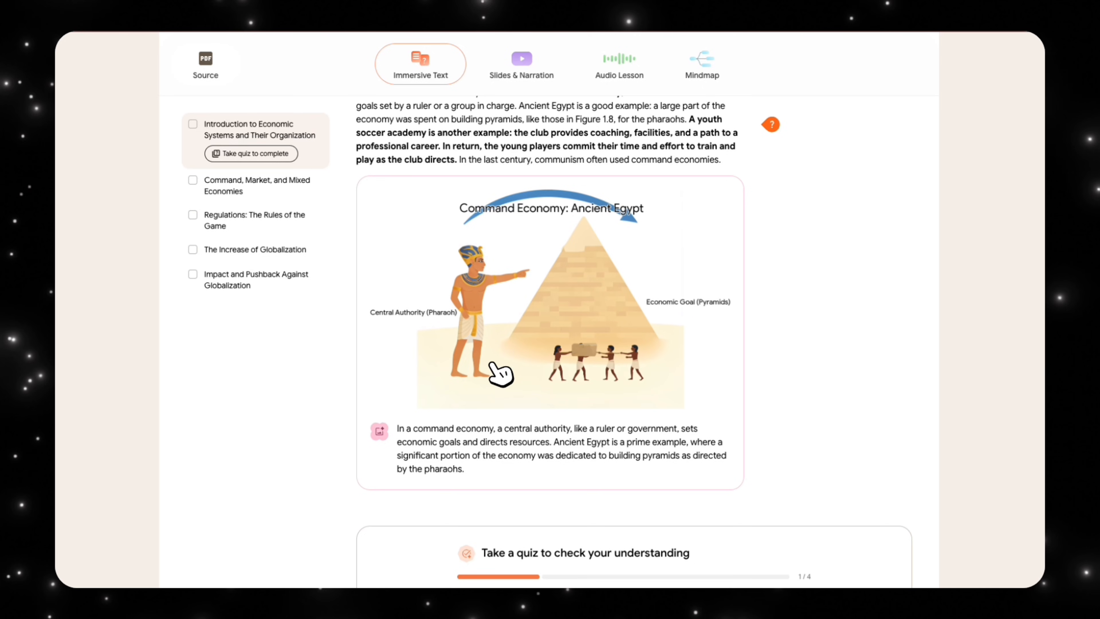
mouse_move(489, 316)
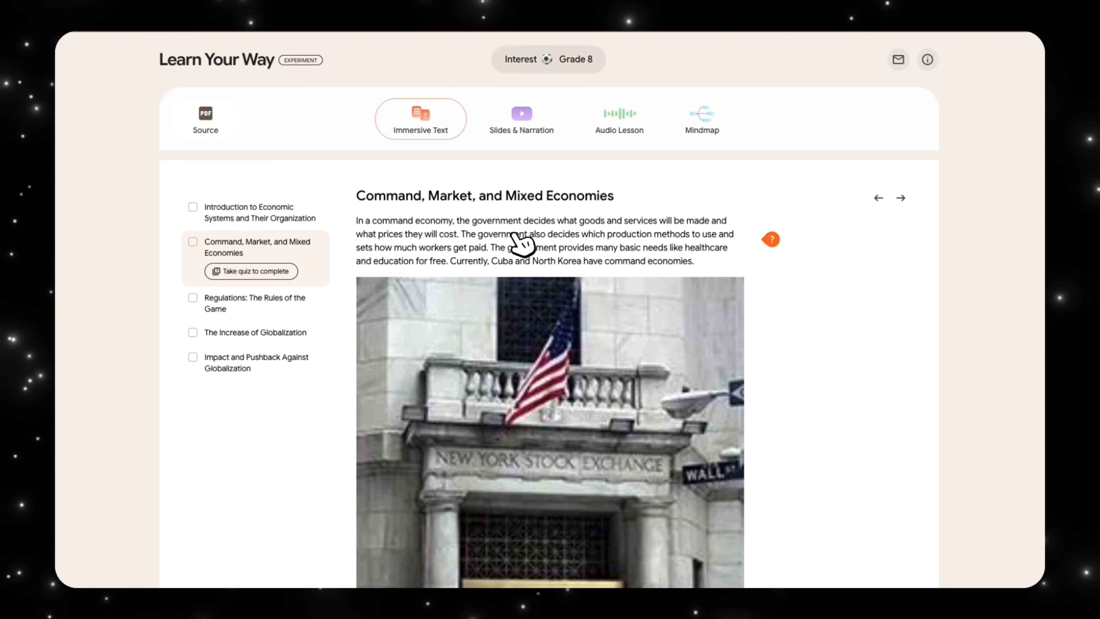
mouse_move(665, 320)
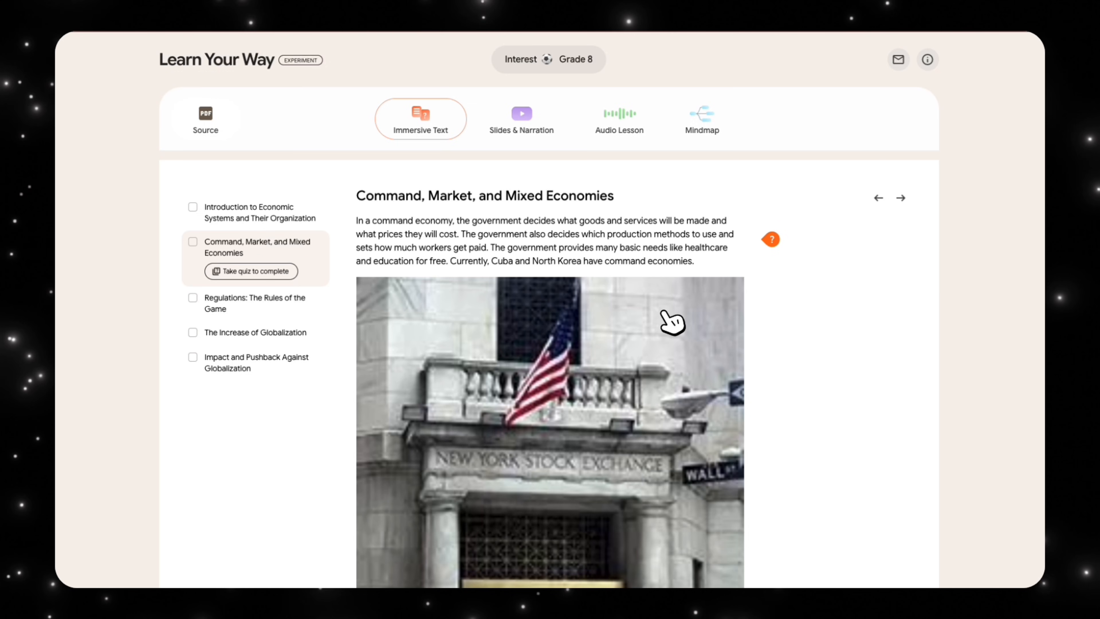
Step: Read through the Command, Market and Mixed Economies text to The Increase of Globalization section
scroll(down, 3)
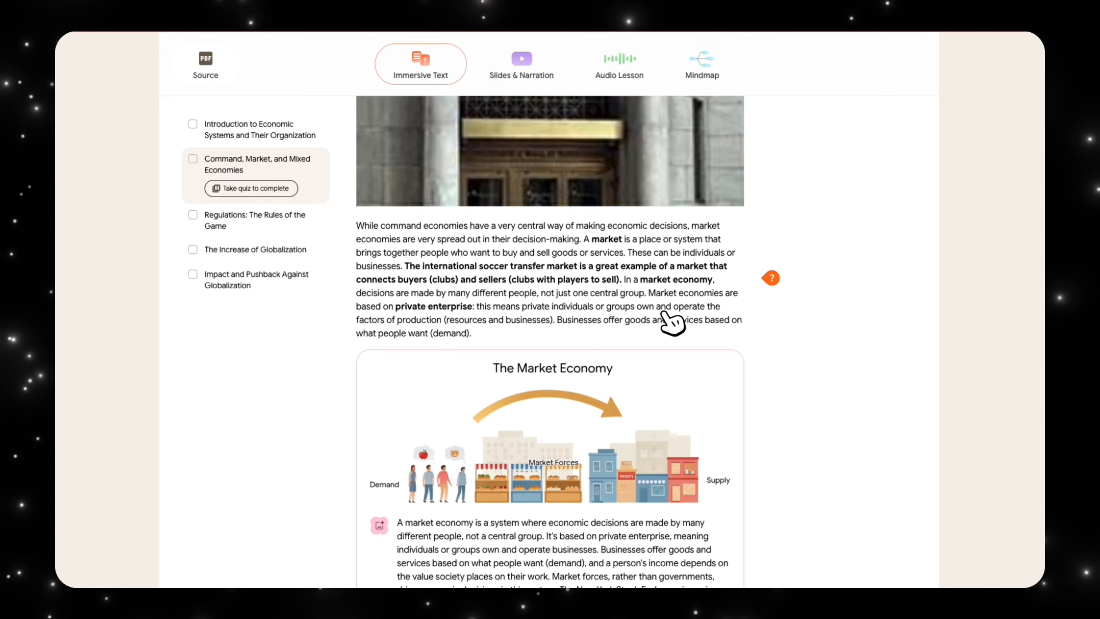
scroll(down, 3)
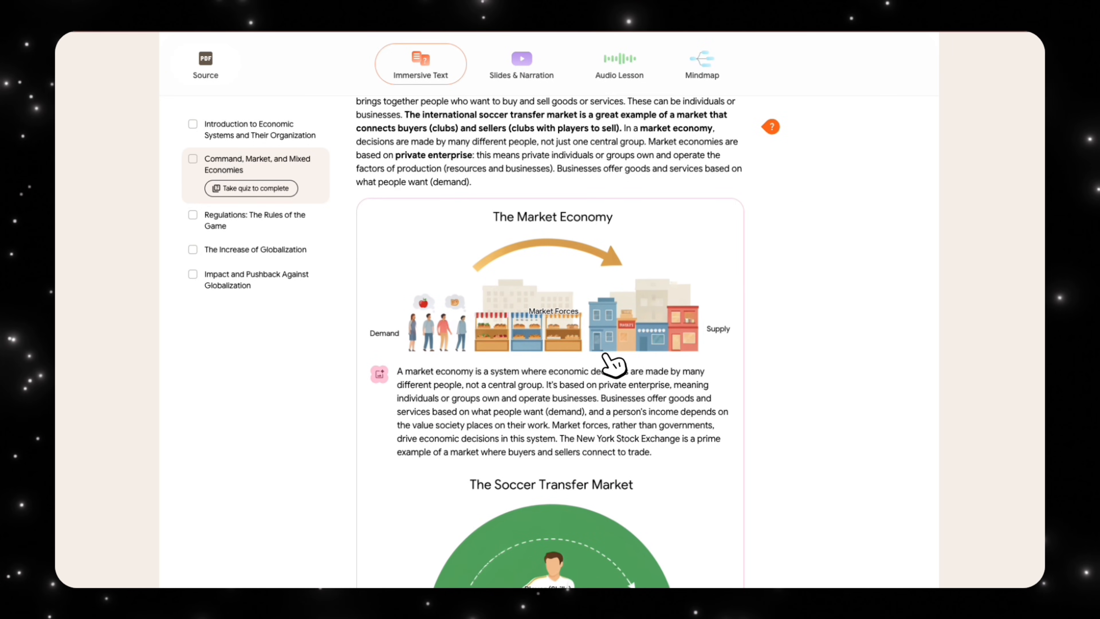
scroll(down, 3)
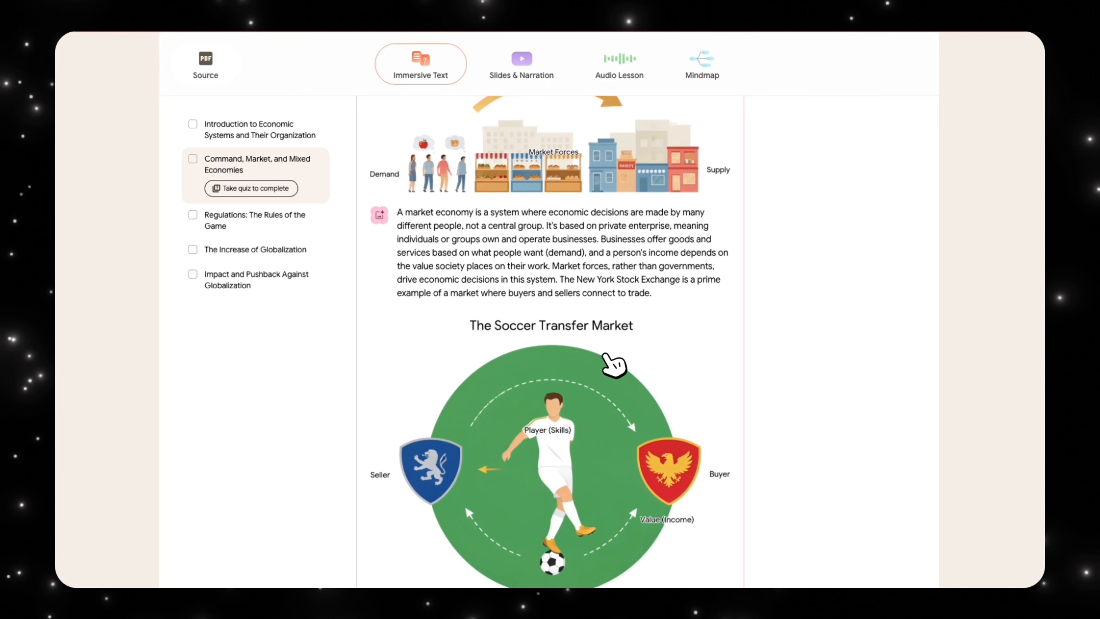
scroll(down, 3)
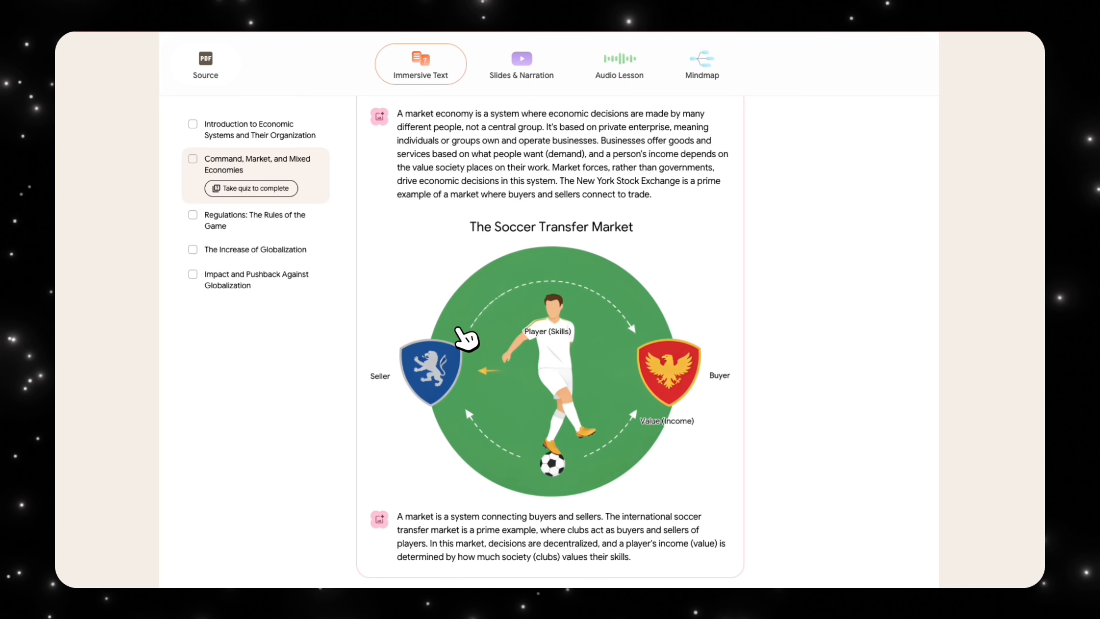
scroll(down, 3)
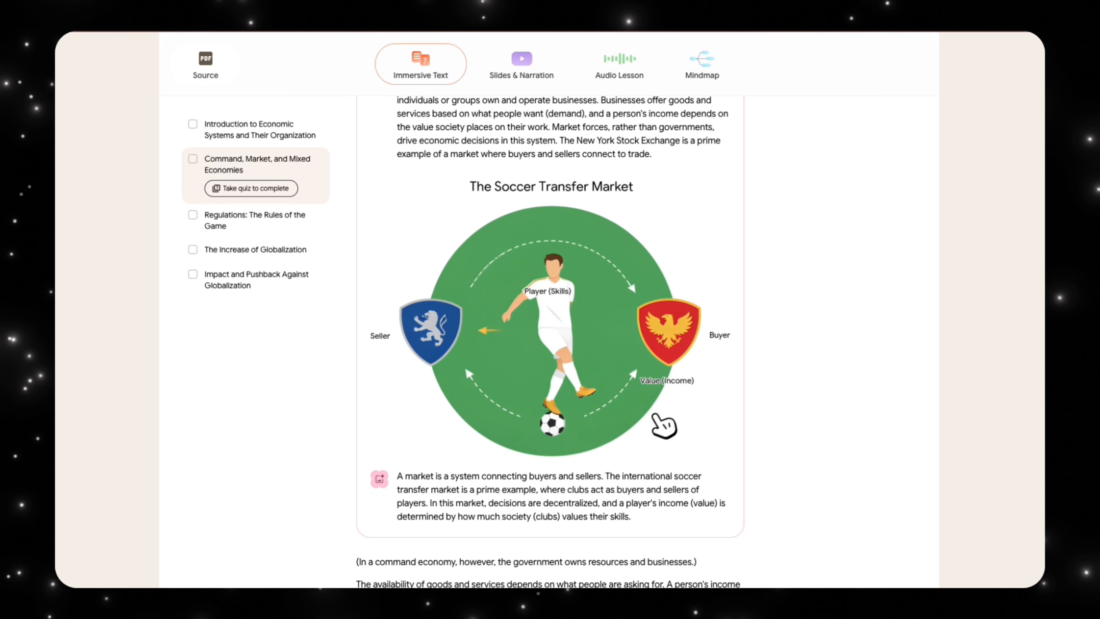
mouse_move(665, 384)
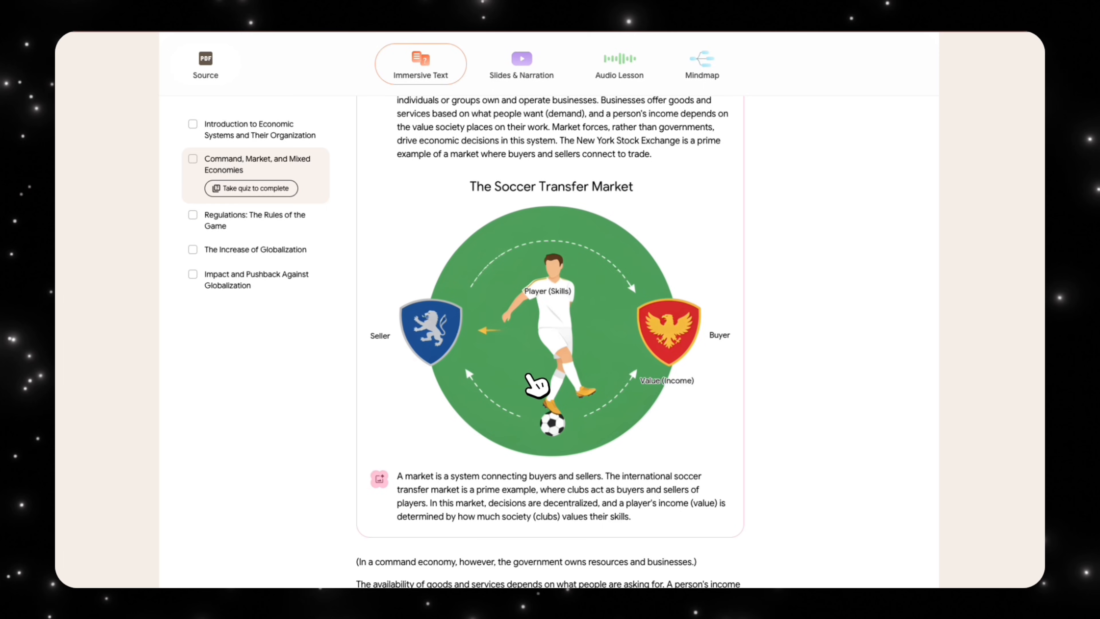
scroll(down, 3)
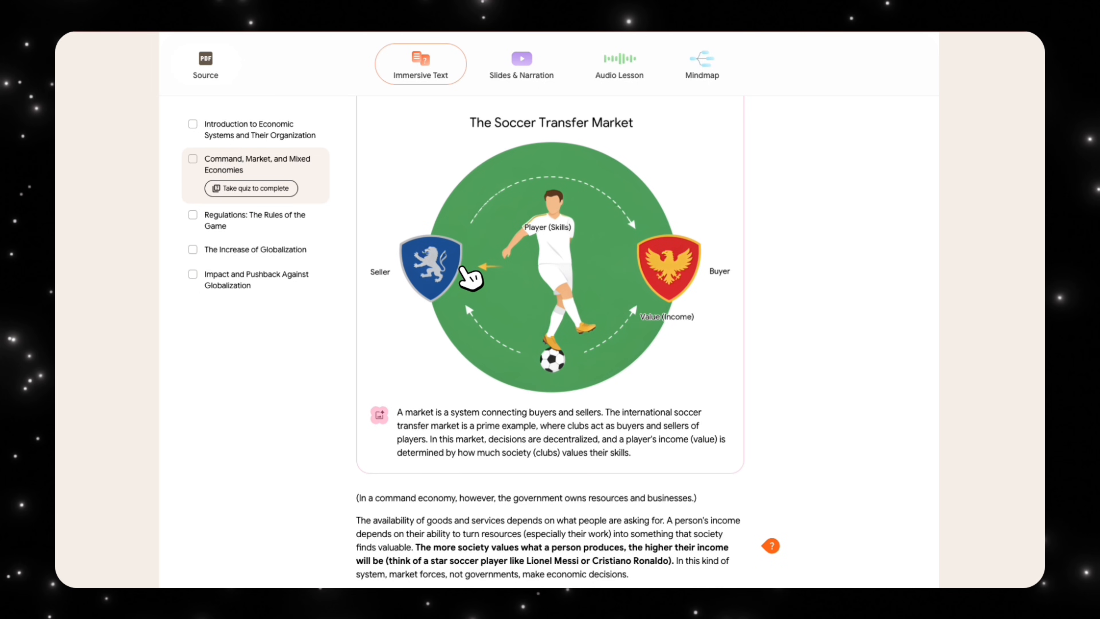
scroll(down, 3)
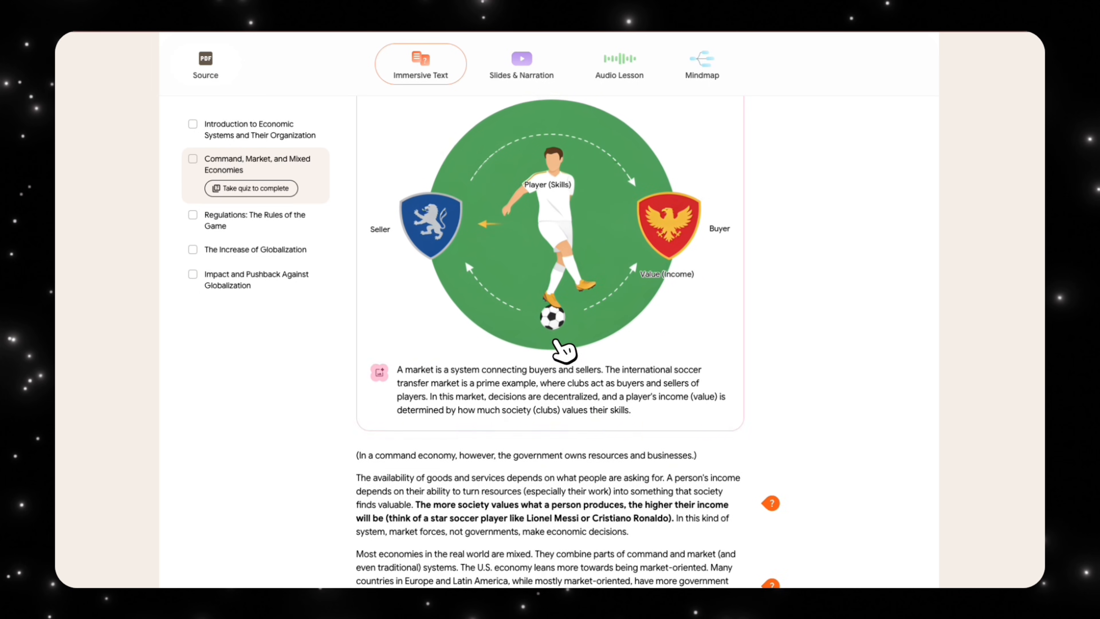
mouse_move(657, 385)
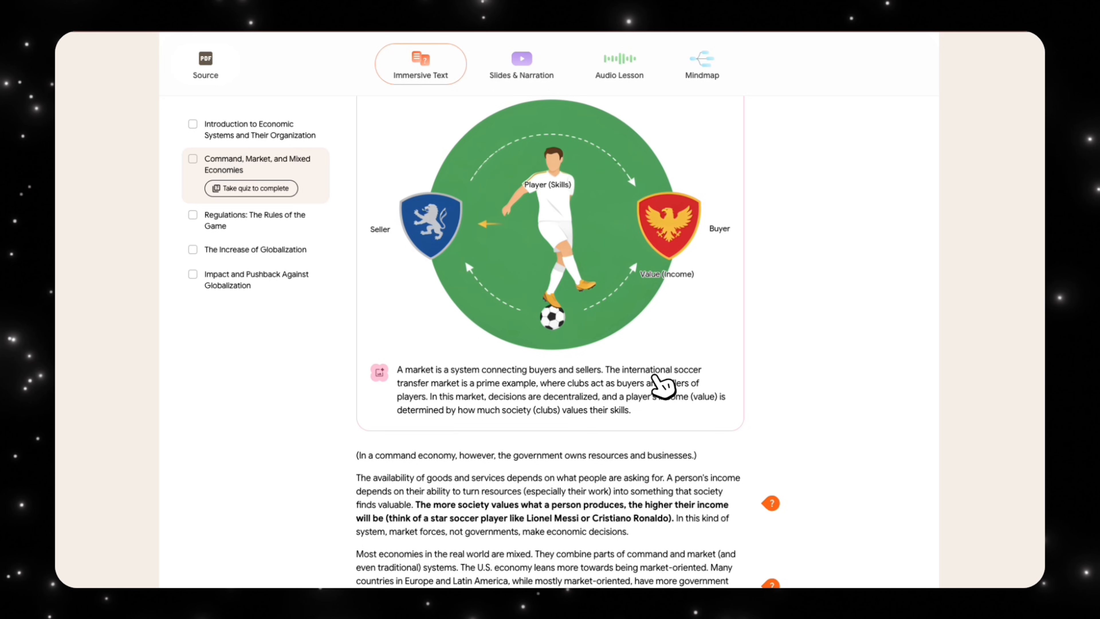
scroll(down, 3)
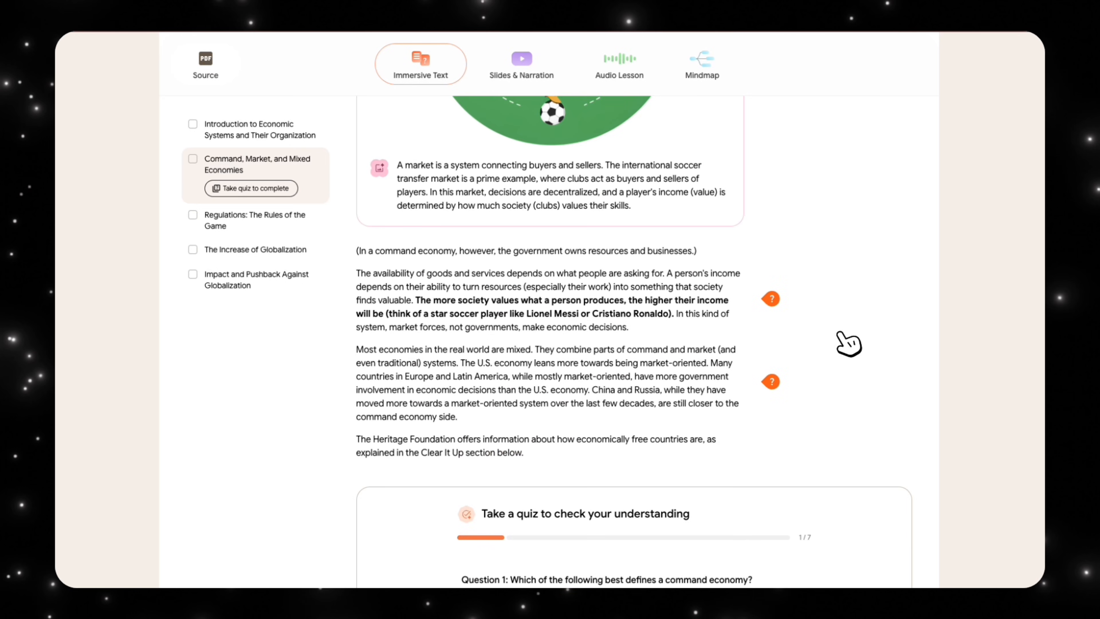
mouse_move(575, 305)
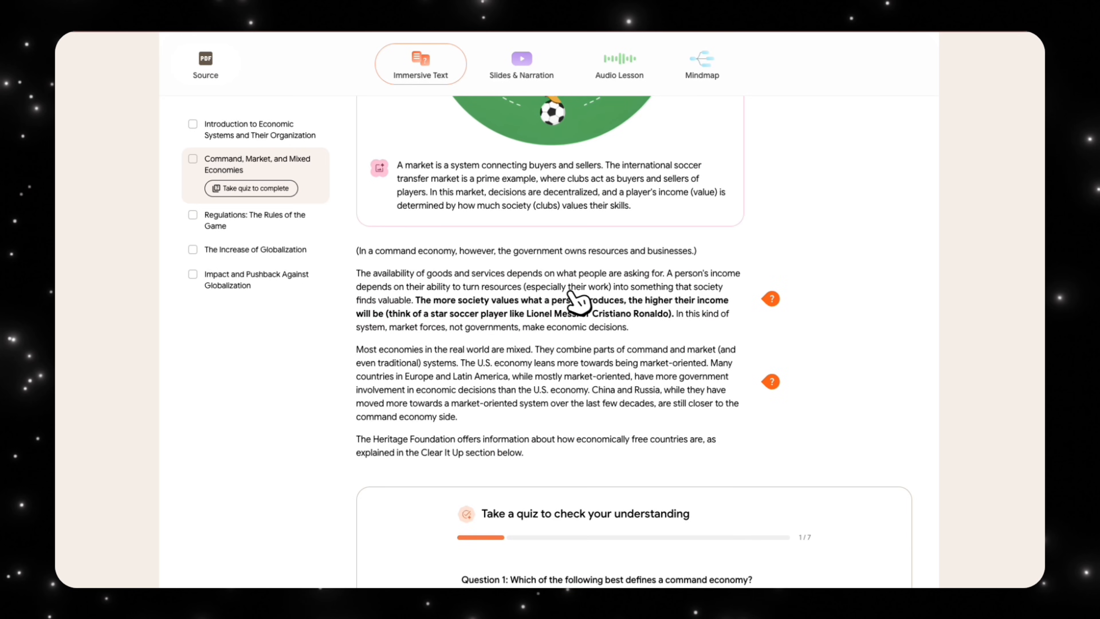
mouse_move(565, 328)
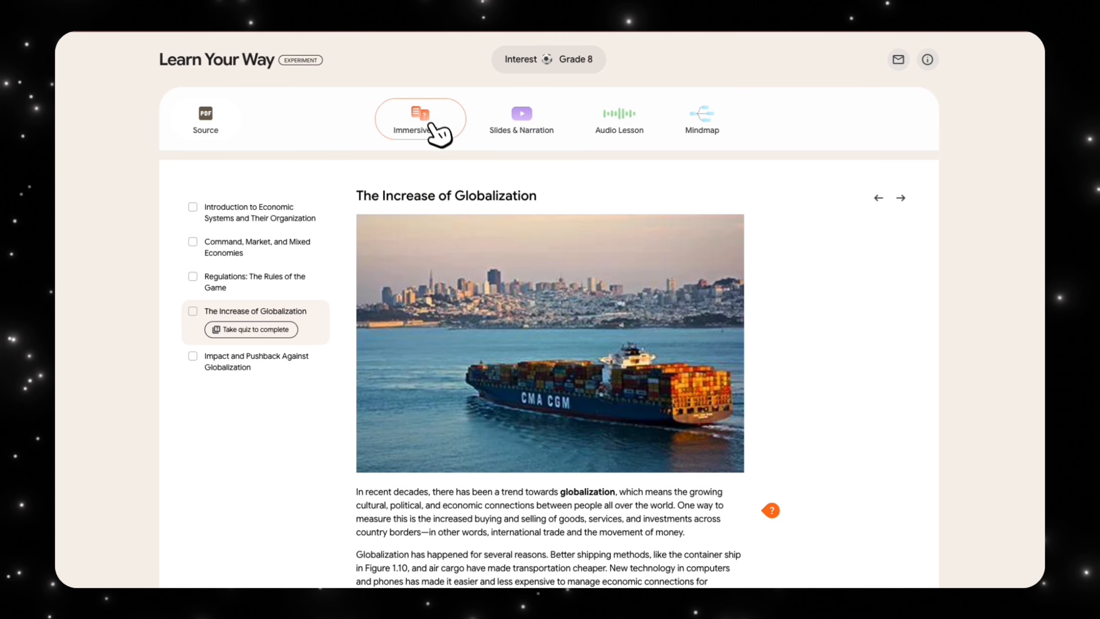
Step: Switch the economics lesson to the Slides & Narration view
click(521, 120)
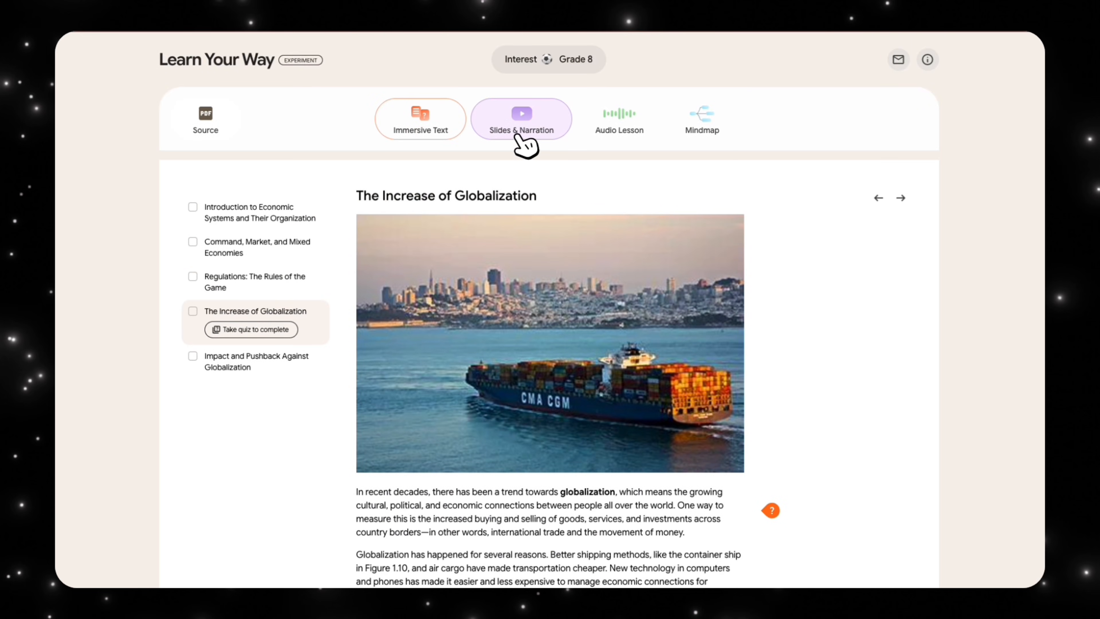
click(521, 118)
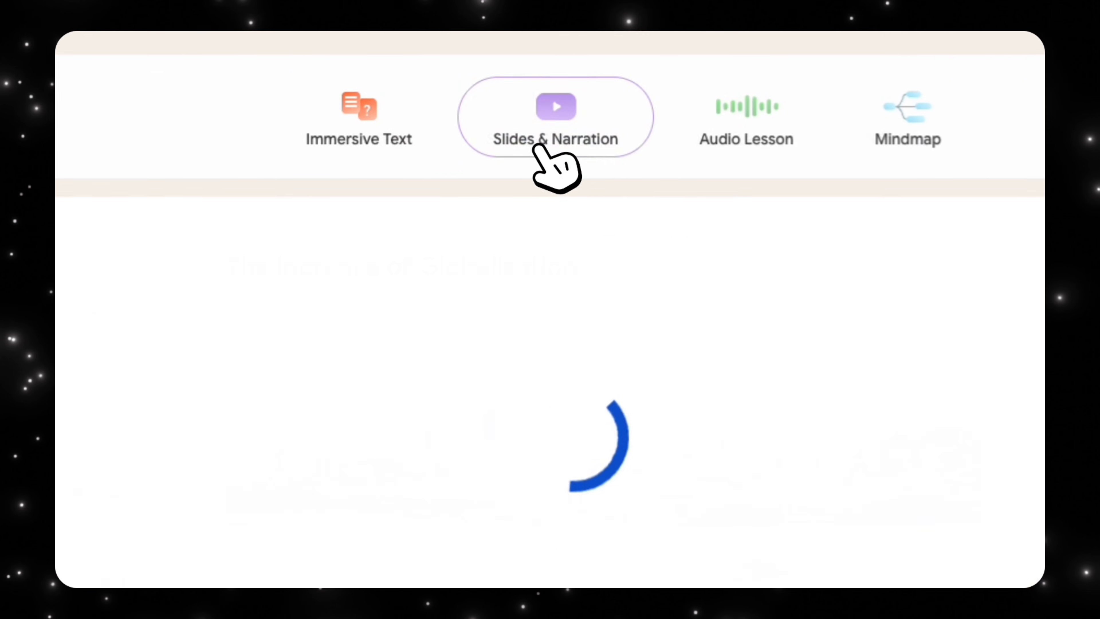
click(557, 108)
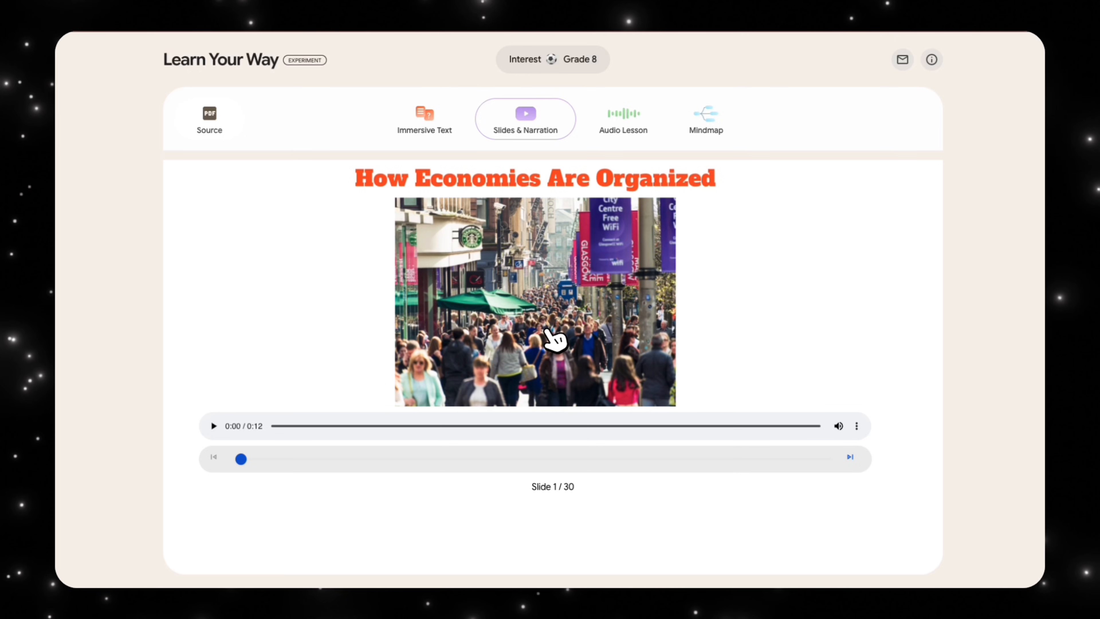
mouse_move(591, 348)
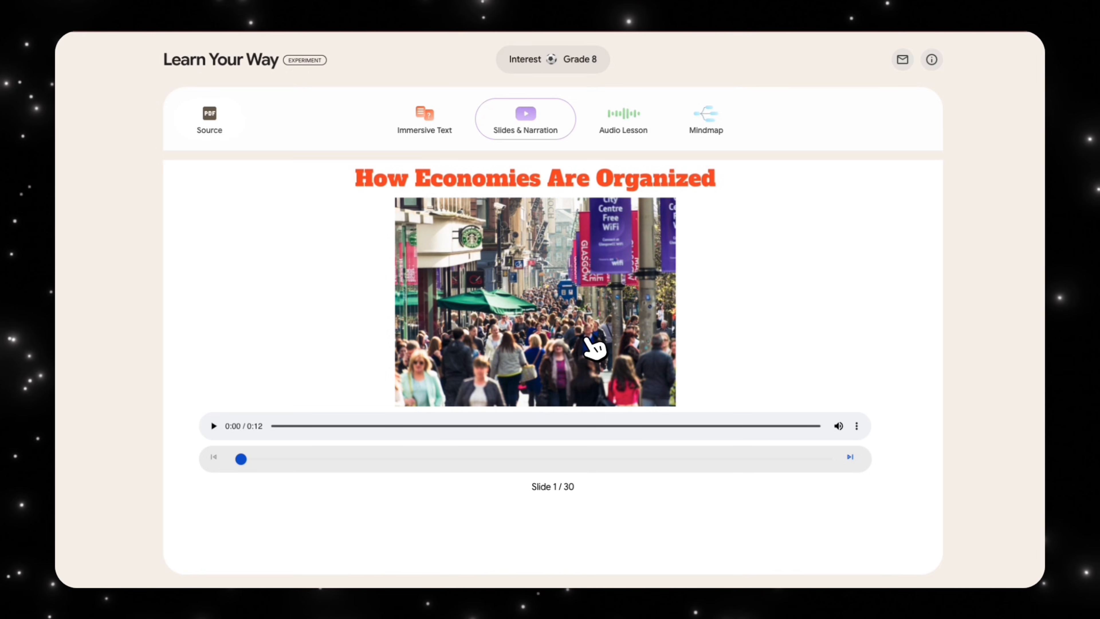
Step: Advance past slide 15 to the Regulations: The Rules of the Game slide
click(850, 457)
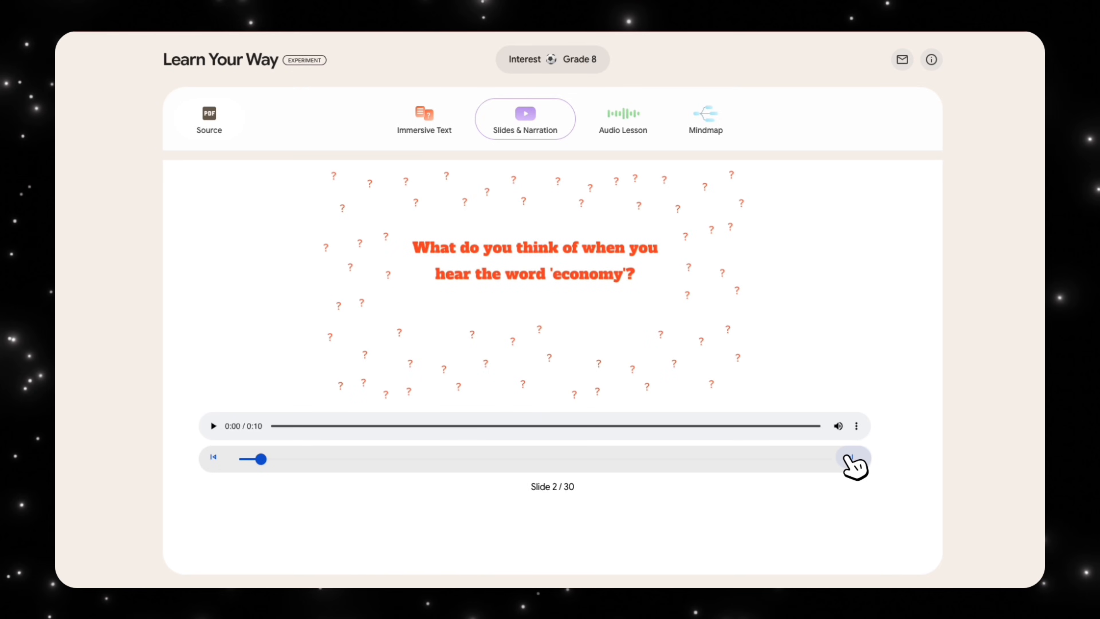
click(852, 458)
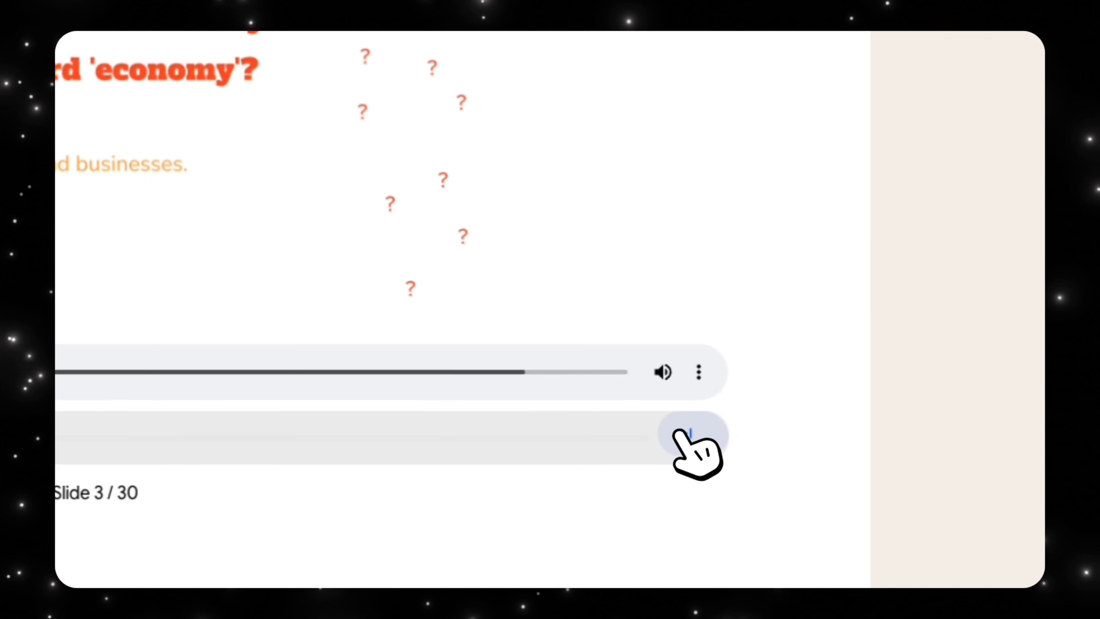
click(691, 437)
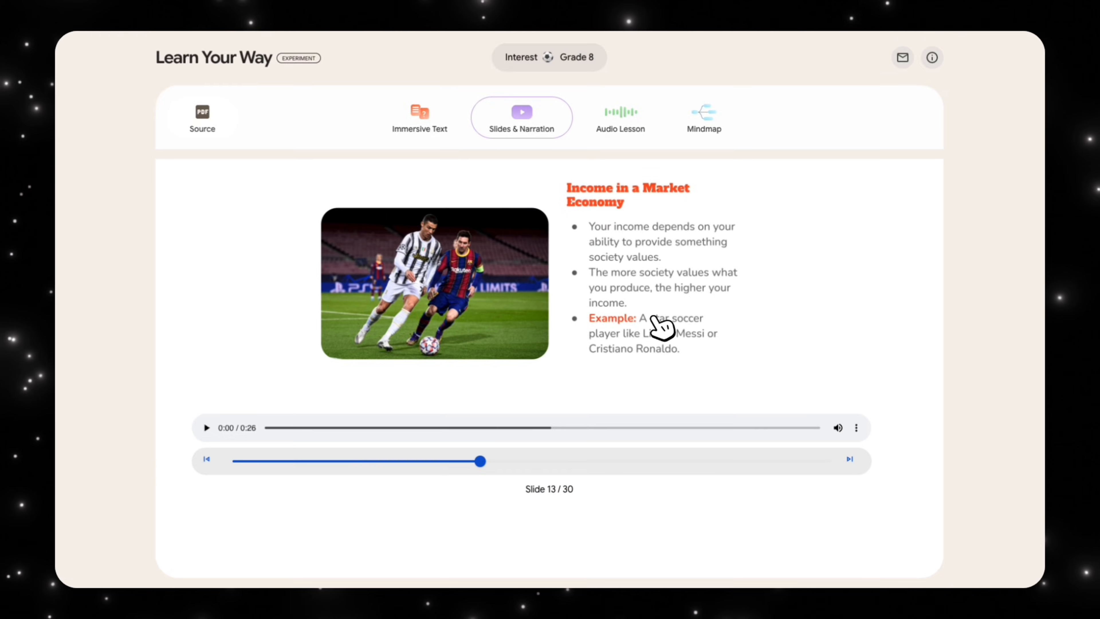
click(849, 459)
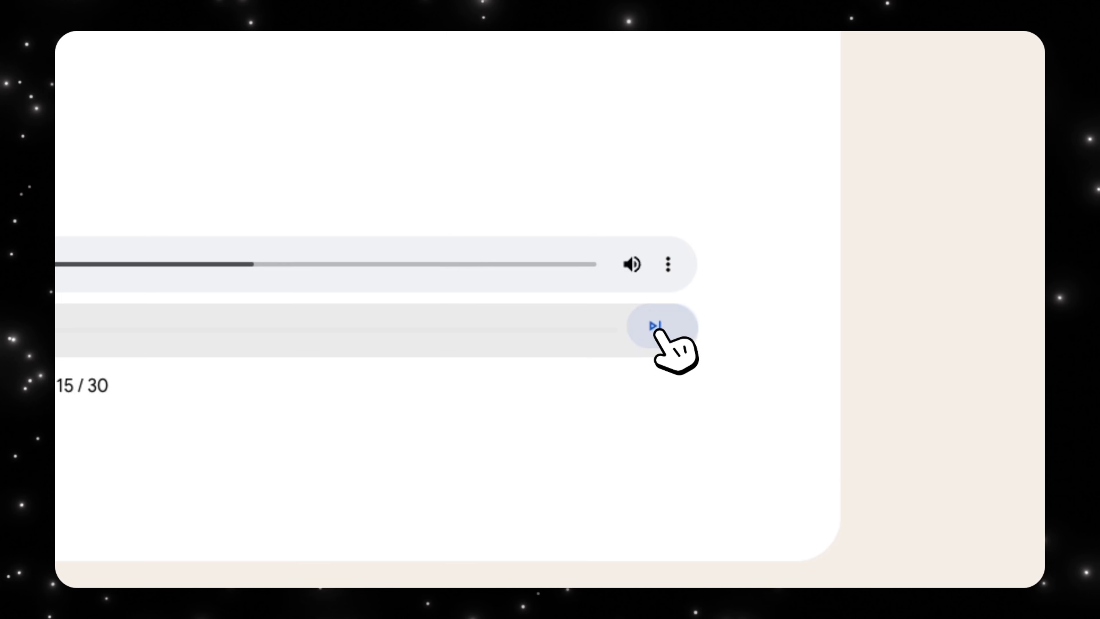
click(655, 325)
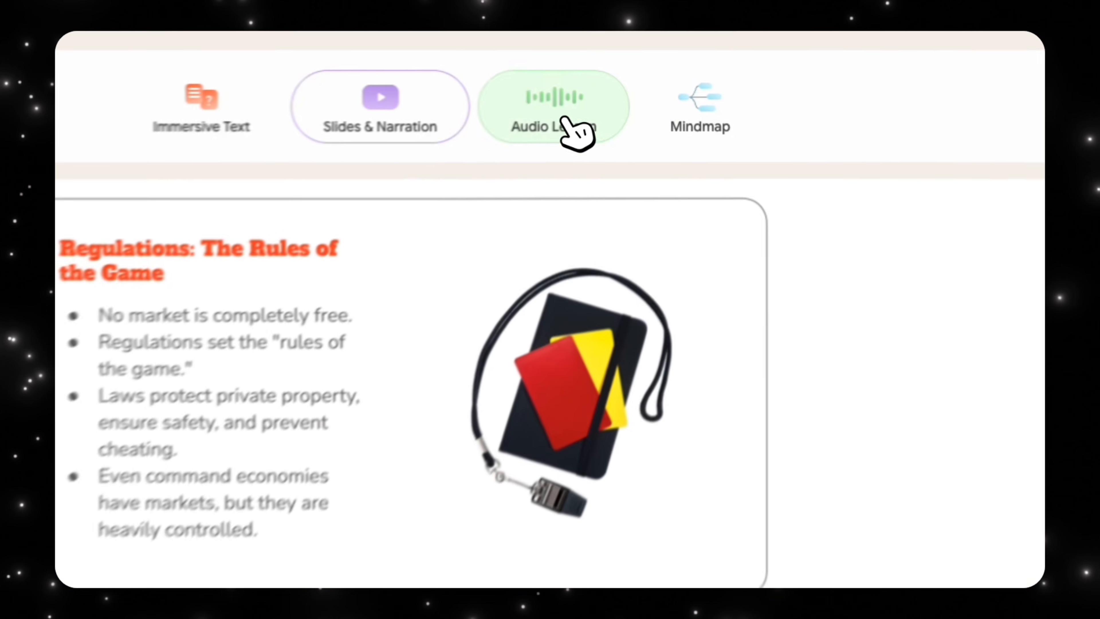
Step: Start the 17:42 audio lesson with its visual quiz outline on GDP and globalization
click(554, 111)
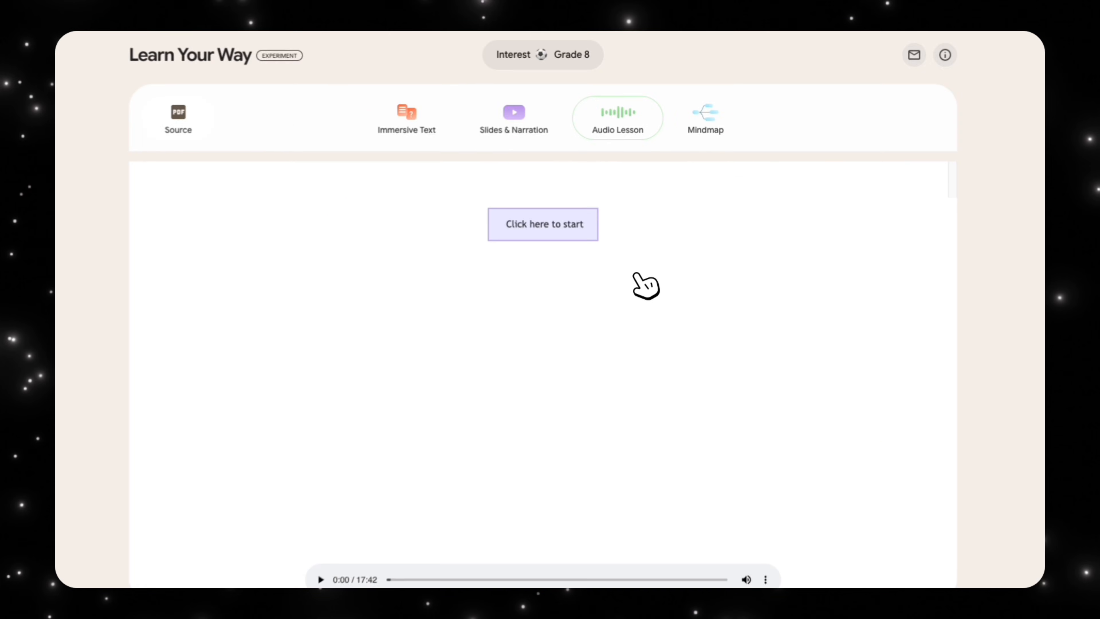
click(543, 224)
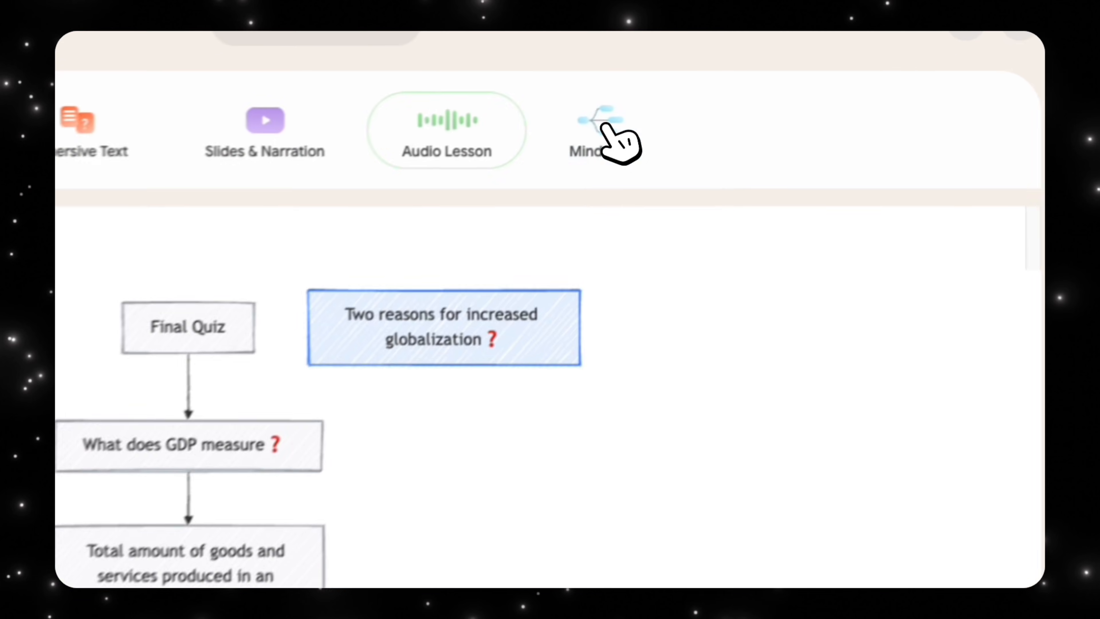
Step: Show the economics lesson as a mind map branching into economy types and globalization
click(595, 117)
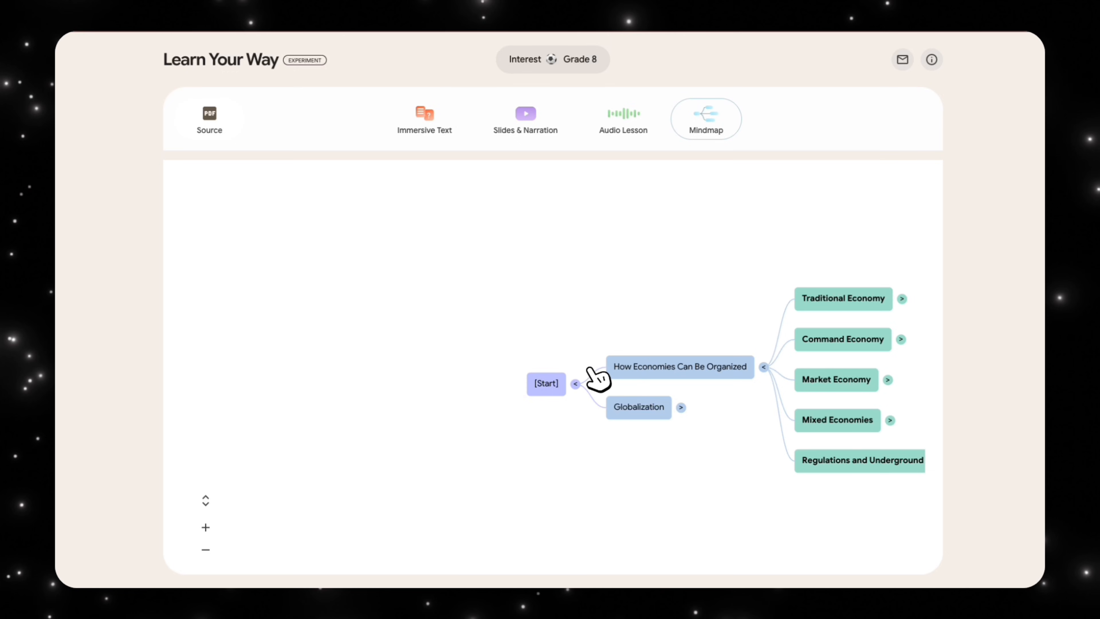
mouse_move(298, 37)
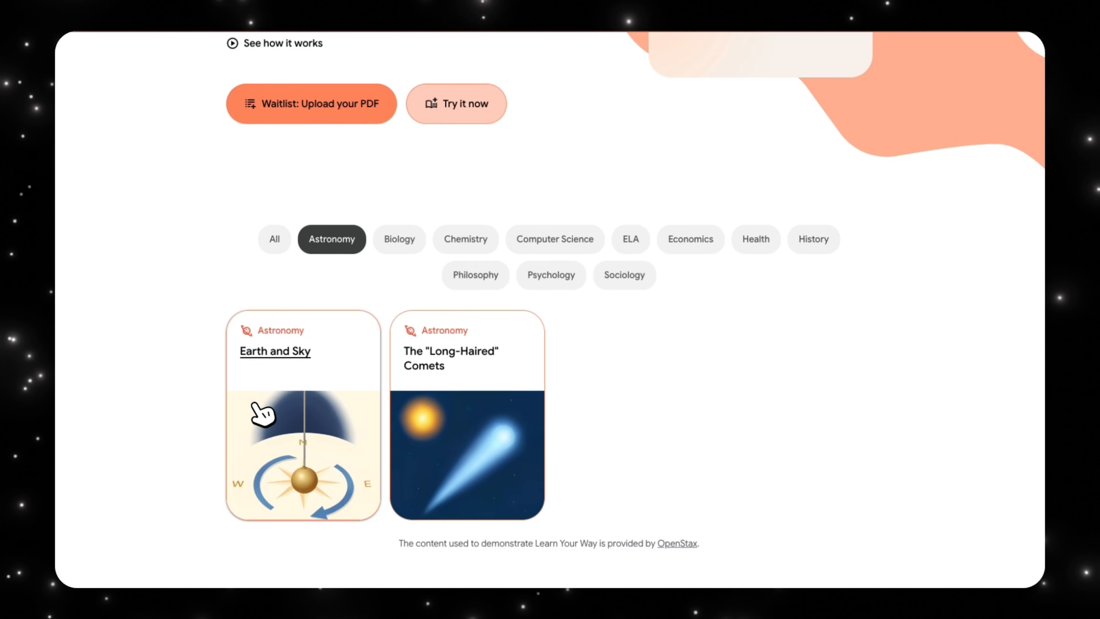
Step: Open the Earth and Sky lesson personalized for a high schooler who likes basketball
click(285, 425)
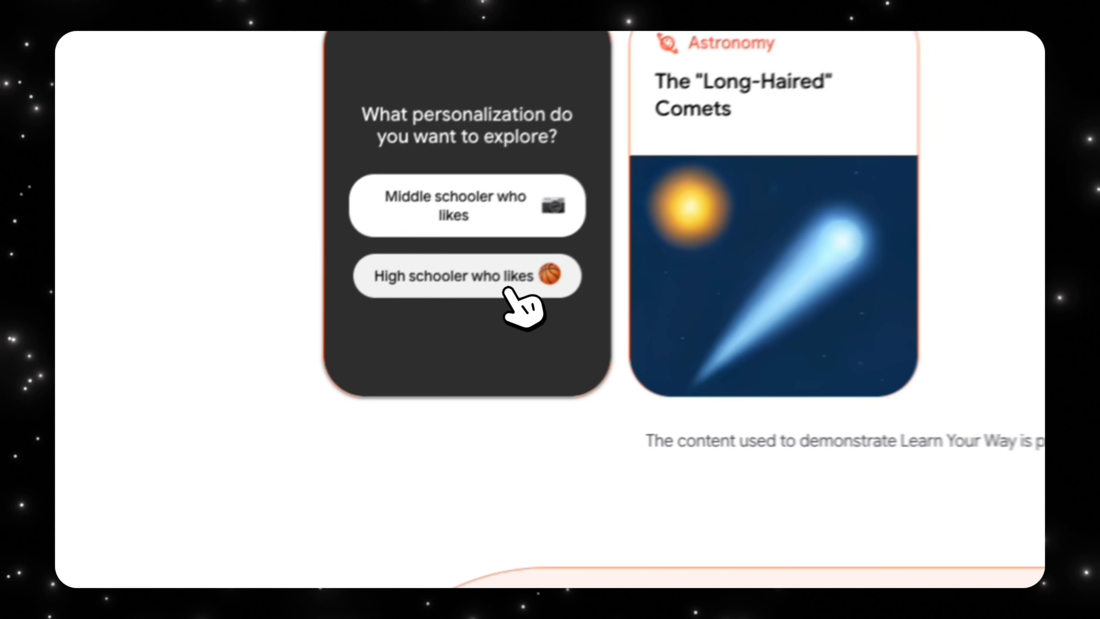
click(450, 276)
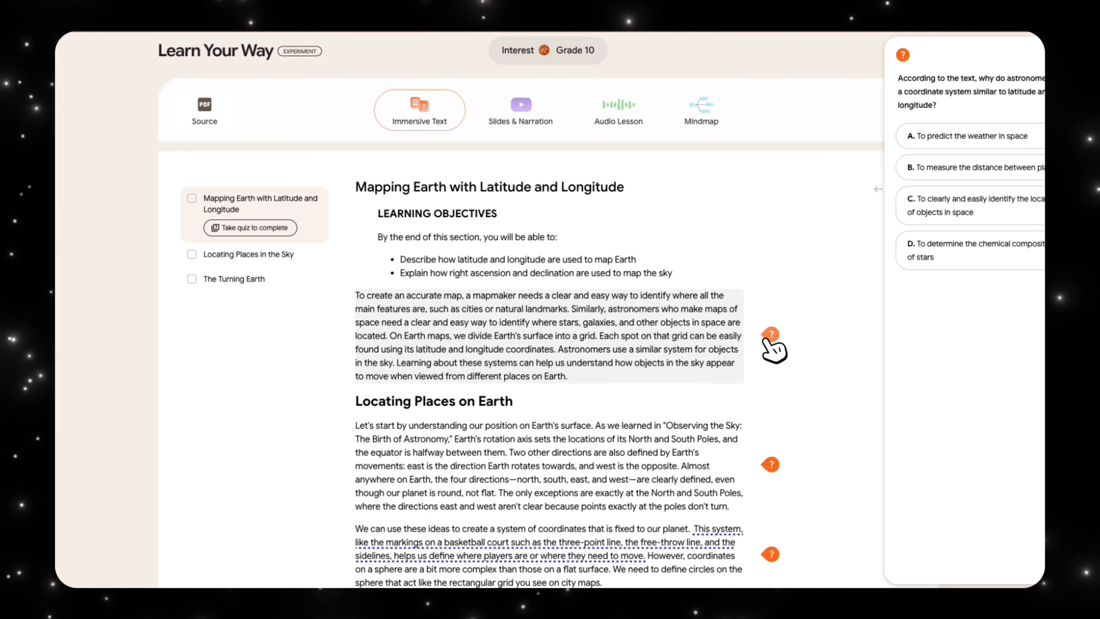
mouse_move(964, 89)
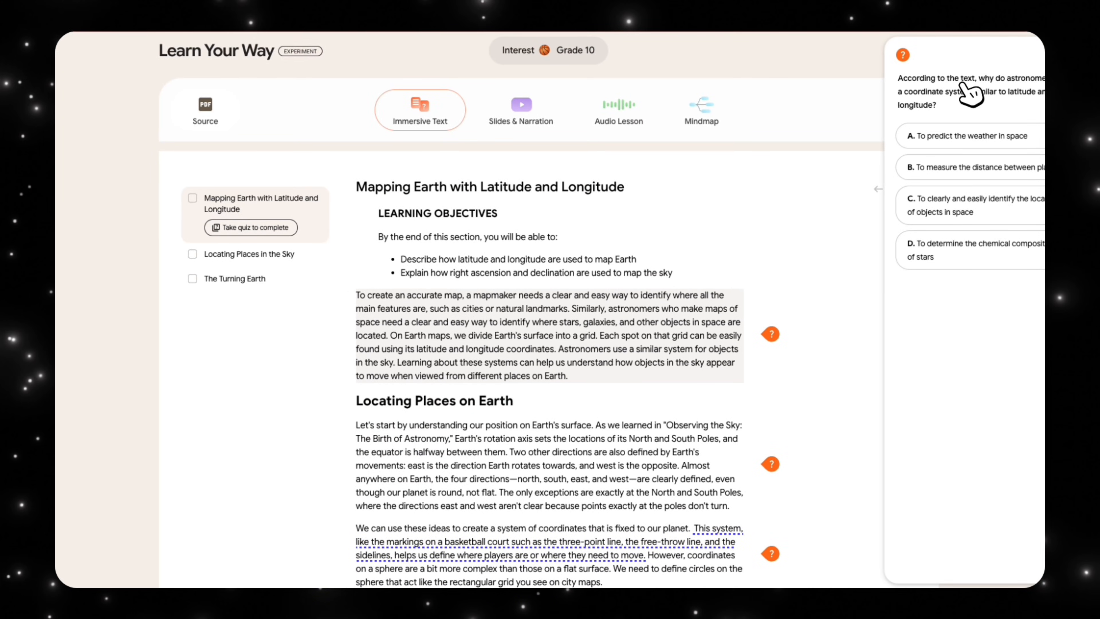
mouse_move(952, 111)
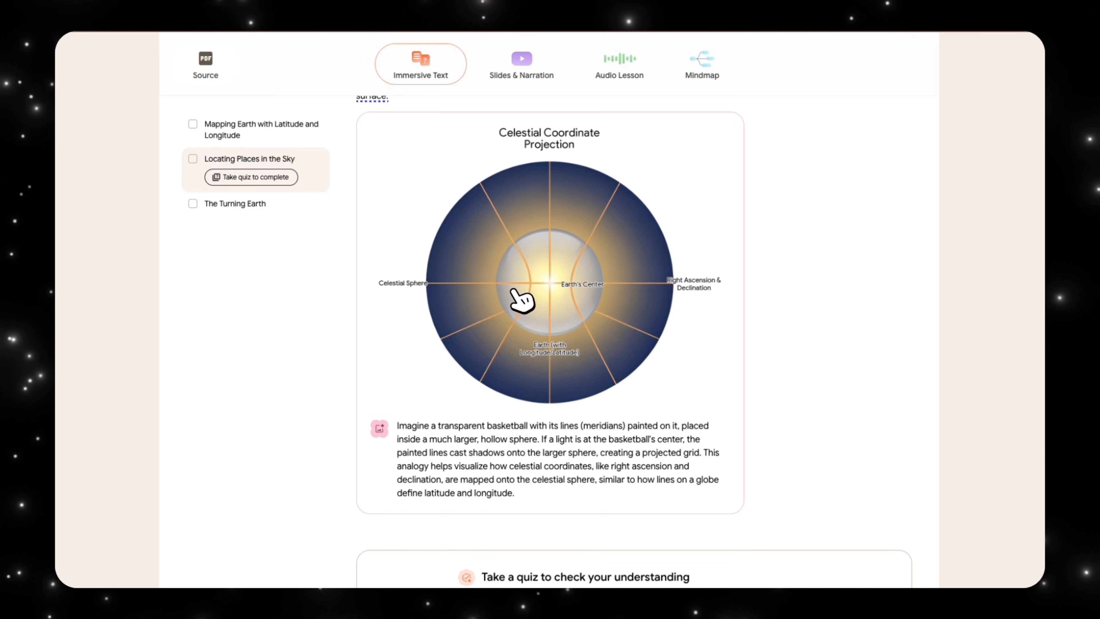
mouse_move(533, 315)
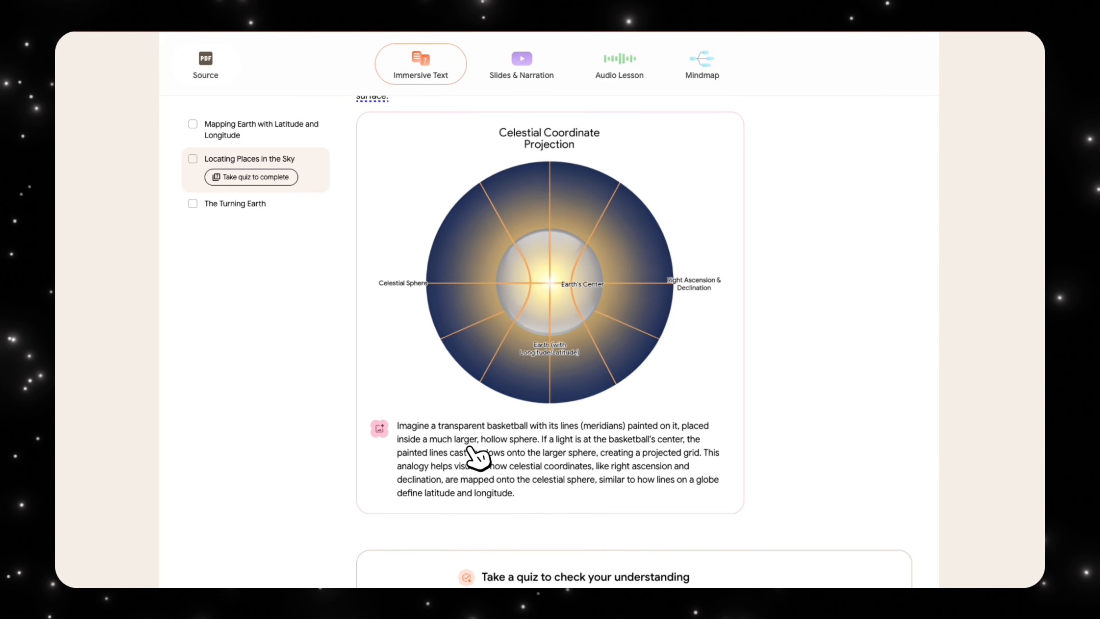
mouse_move(378, 418)
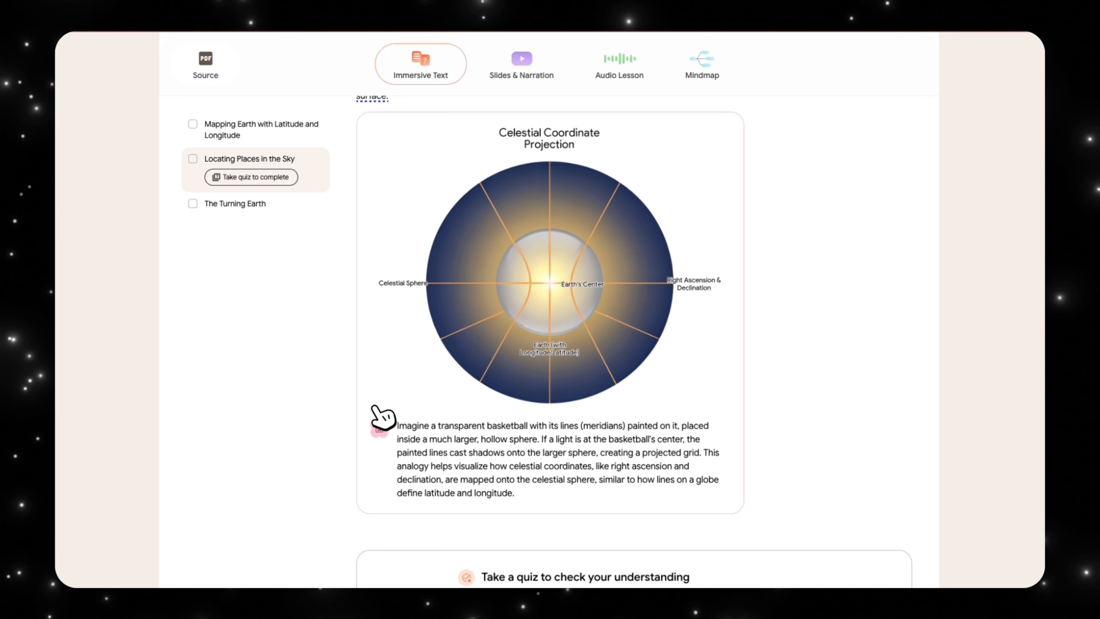
mouse_move(575, 295)
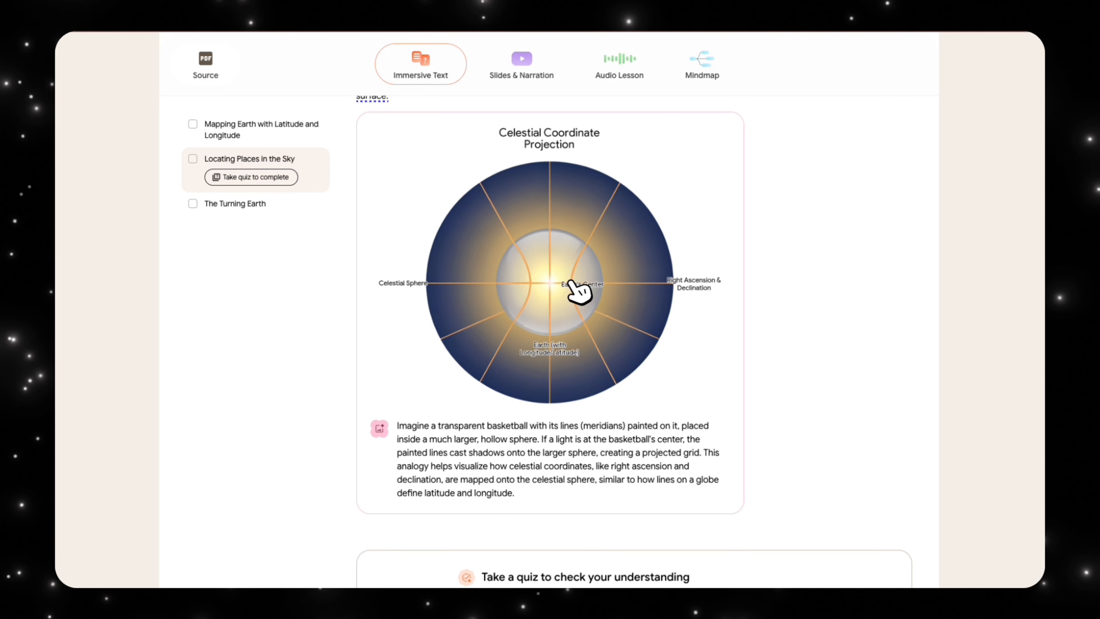
mouse_move(553, 325)
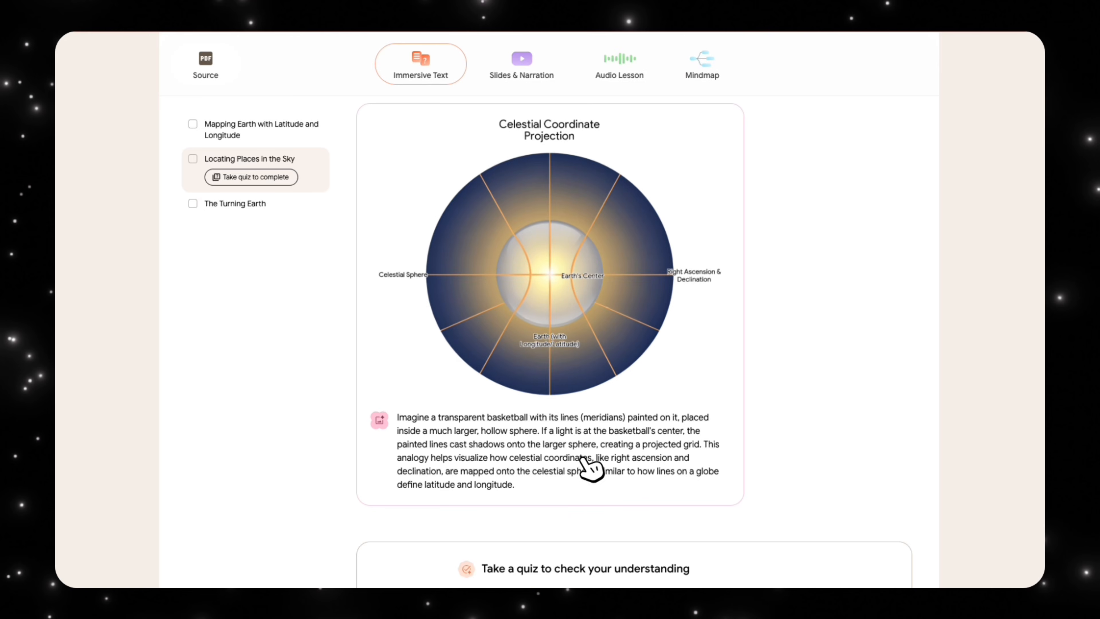
mouse_move(684, 452)
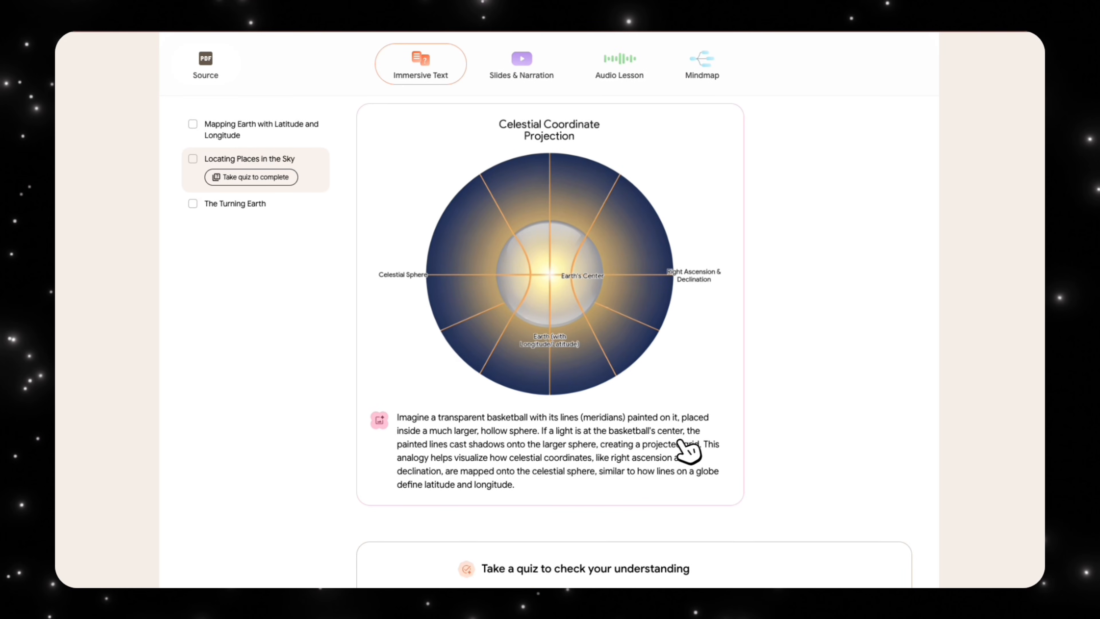
mouse_move(509, 457)
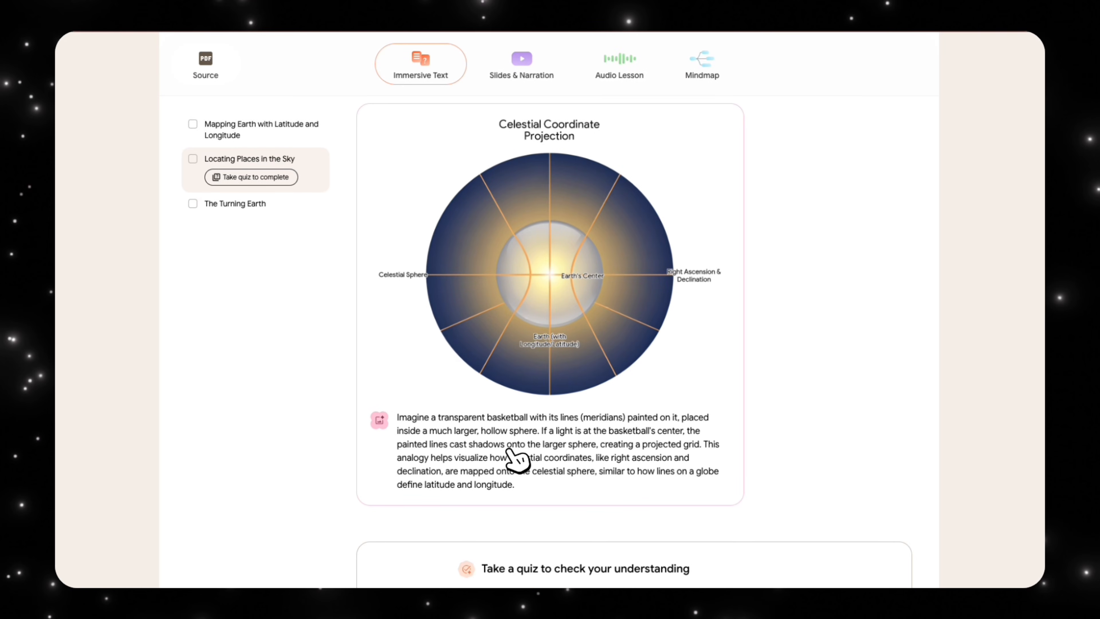
mouse_move(563, 273)
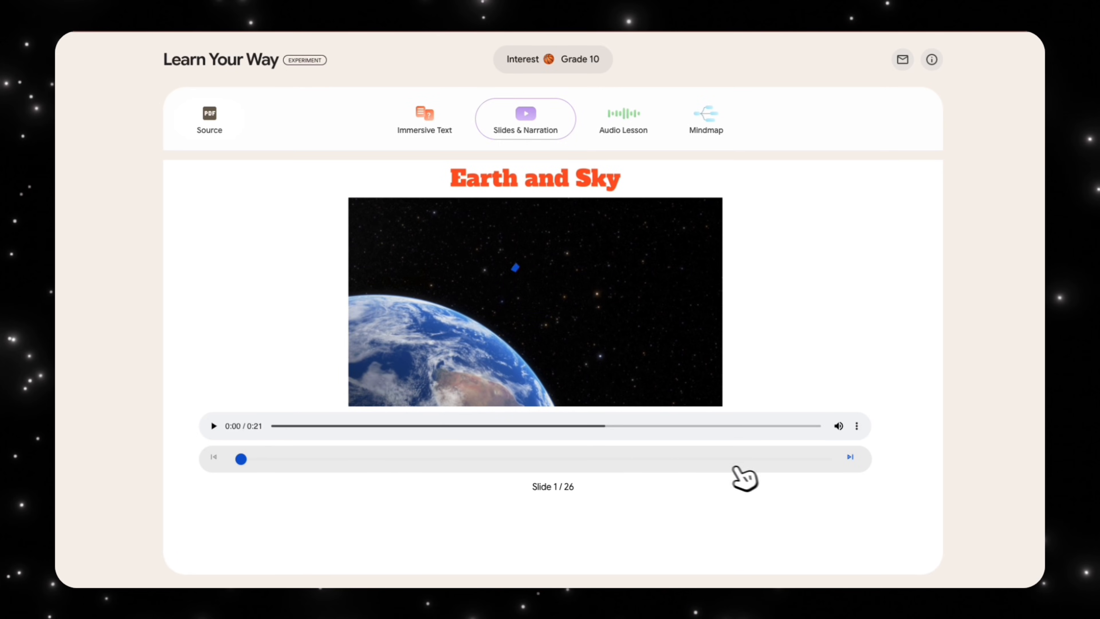
click(849, 458)
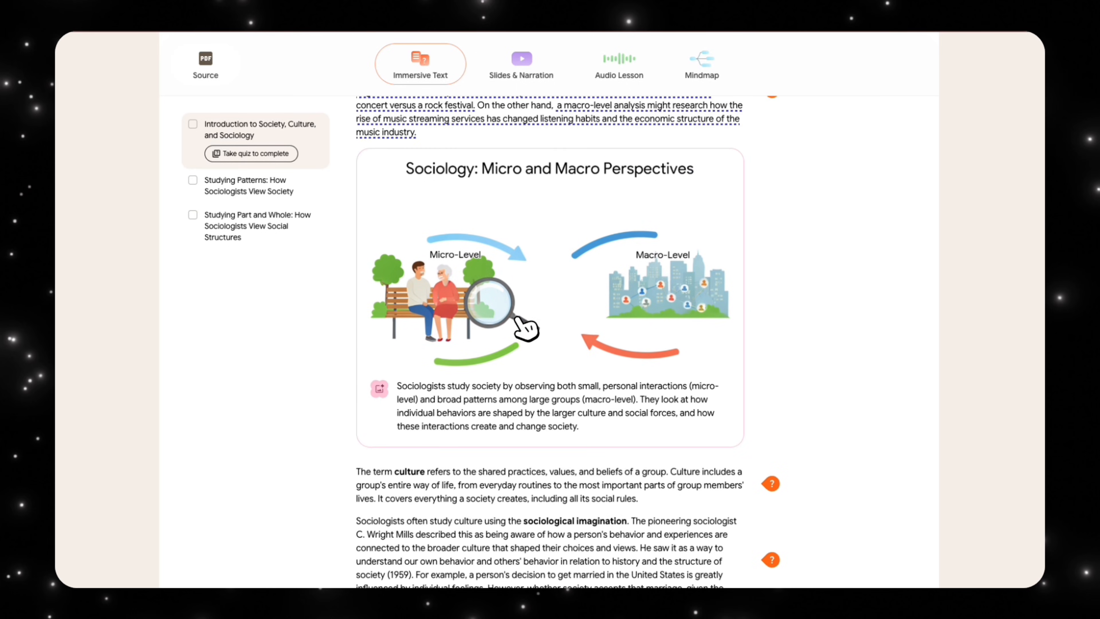
mouse_move(601, 416)
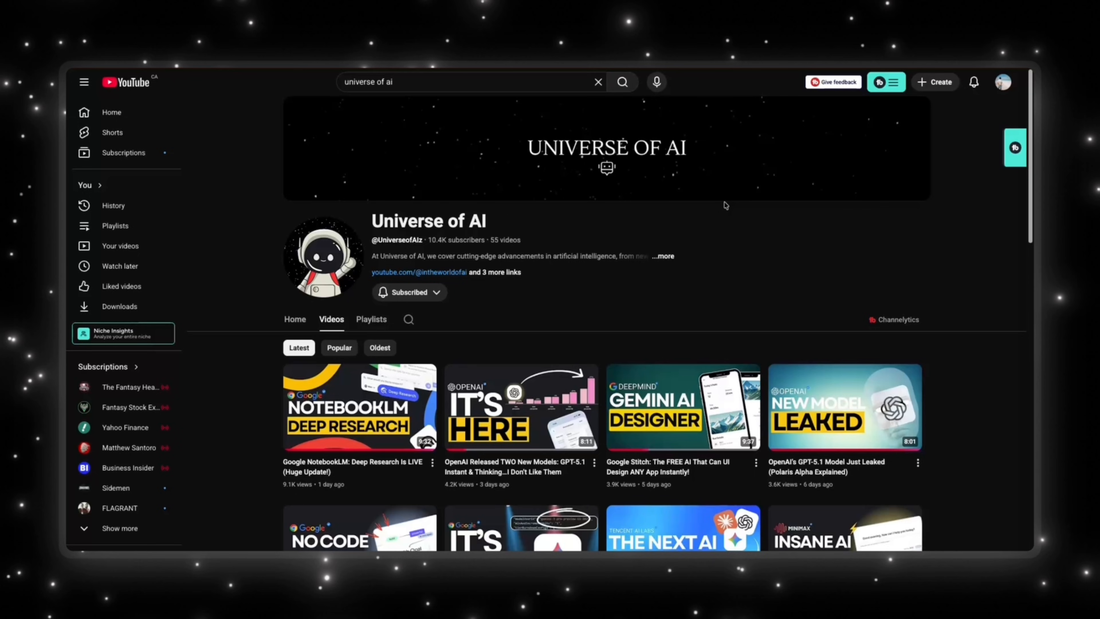
mouse_move(641, 217)
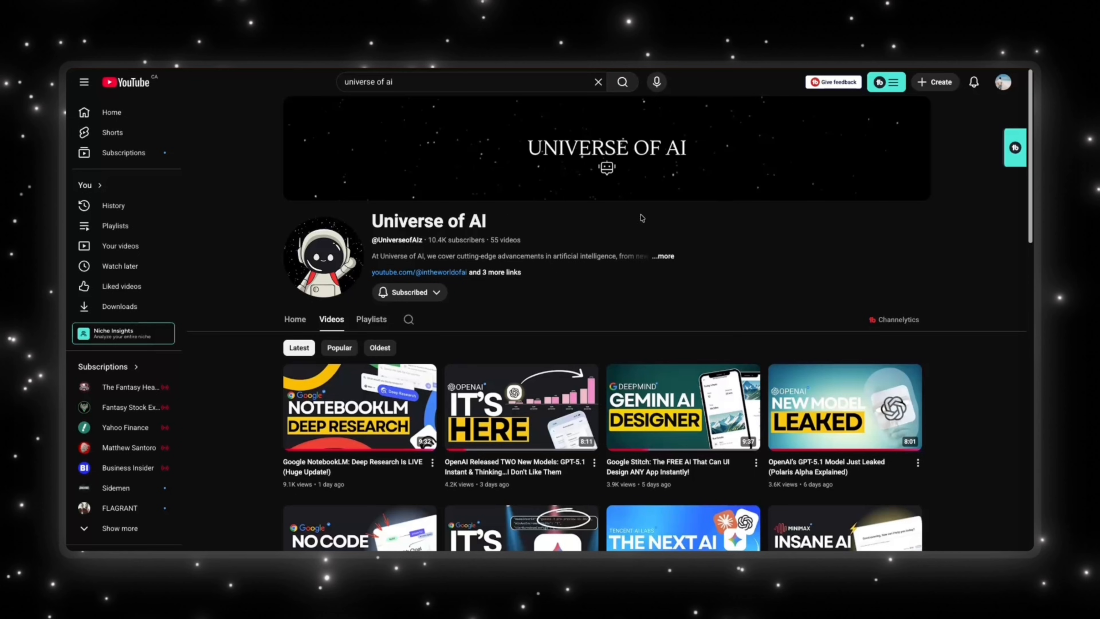